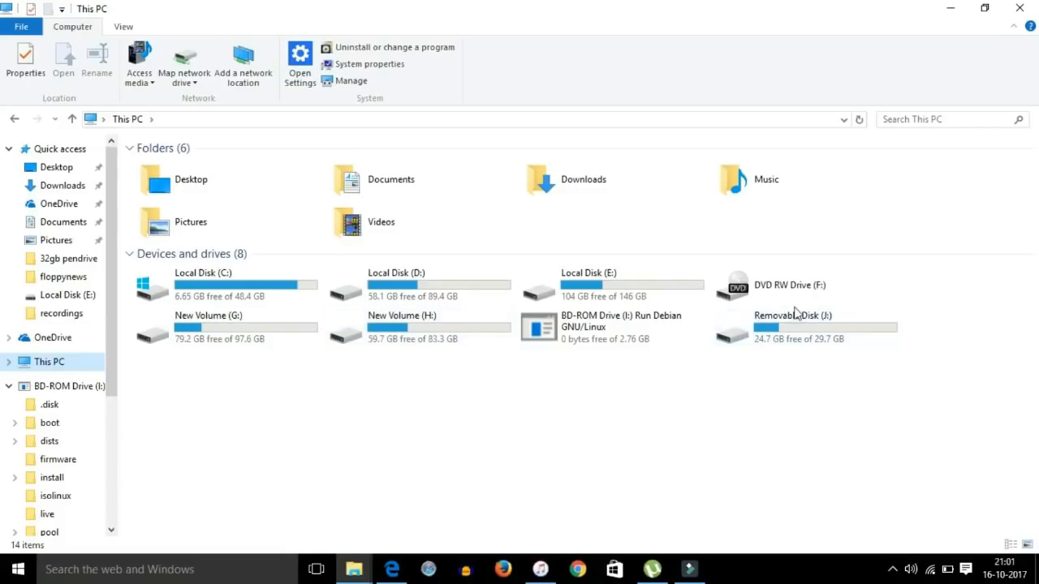
- Open Removable Disk (J:) from This PC and look inside its contents
click(791, 327)
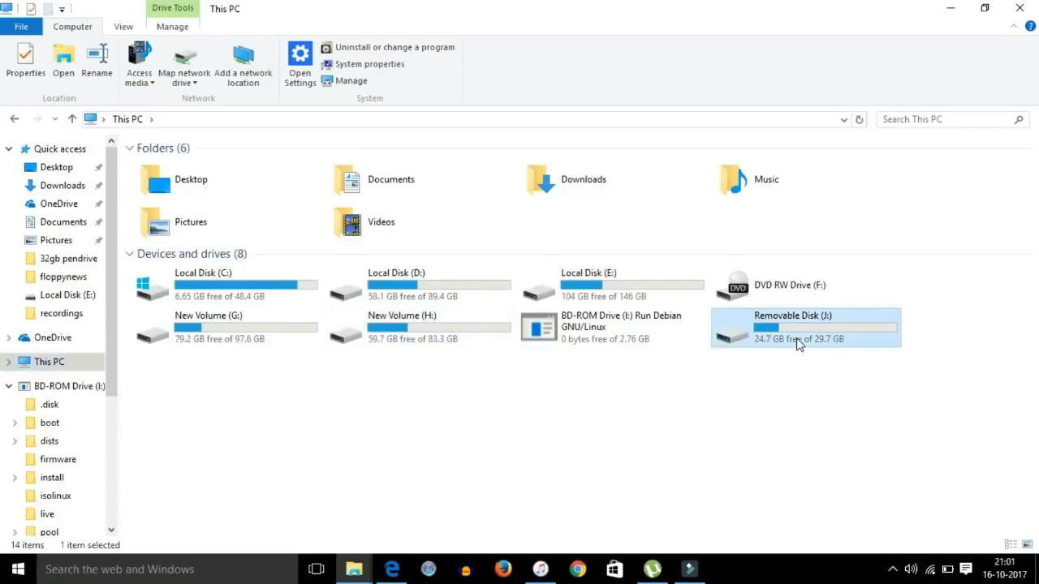
double_click(793, 327)
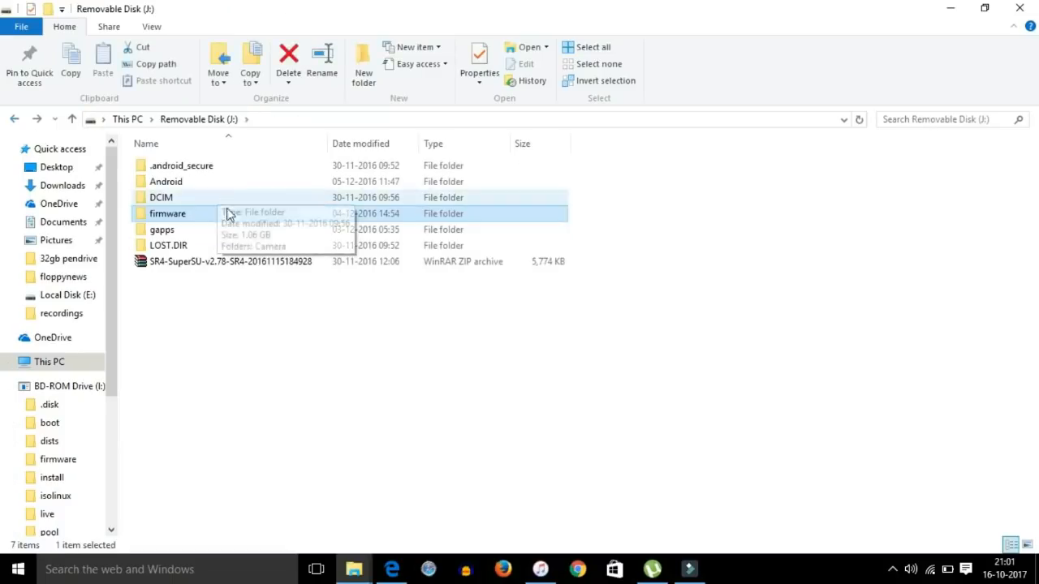
double_click(162, 229)
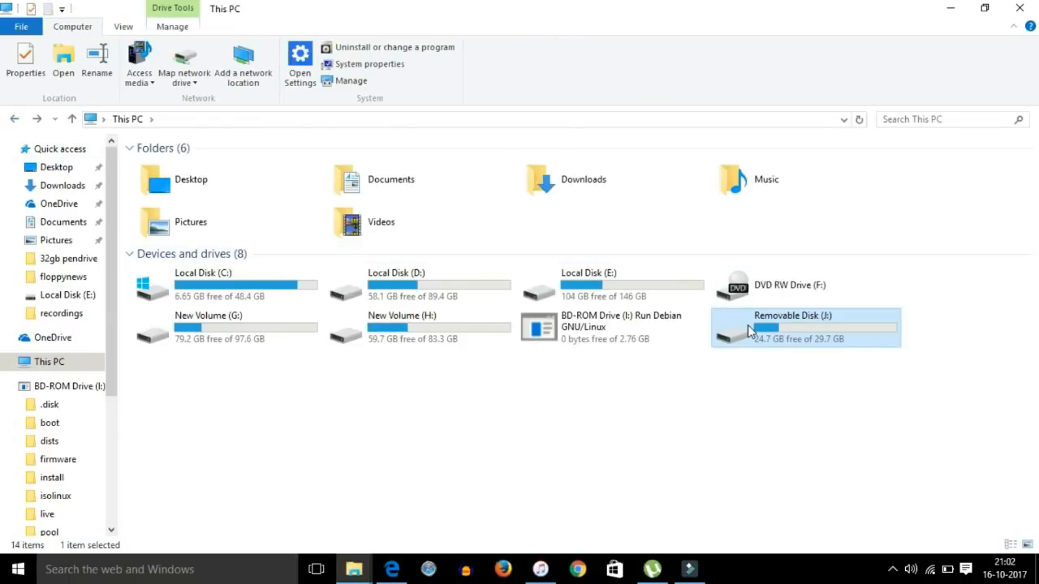
- Attempt to format Removable Disk (J:) twice from its context menu; both attempts fail
right_click(804, 327)
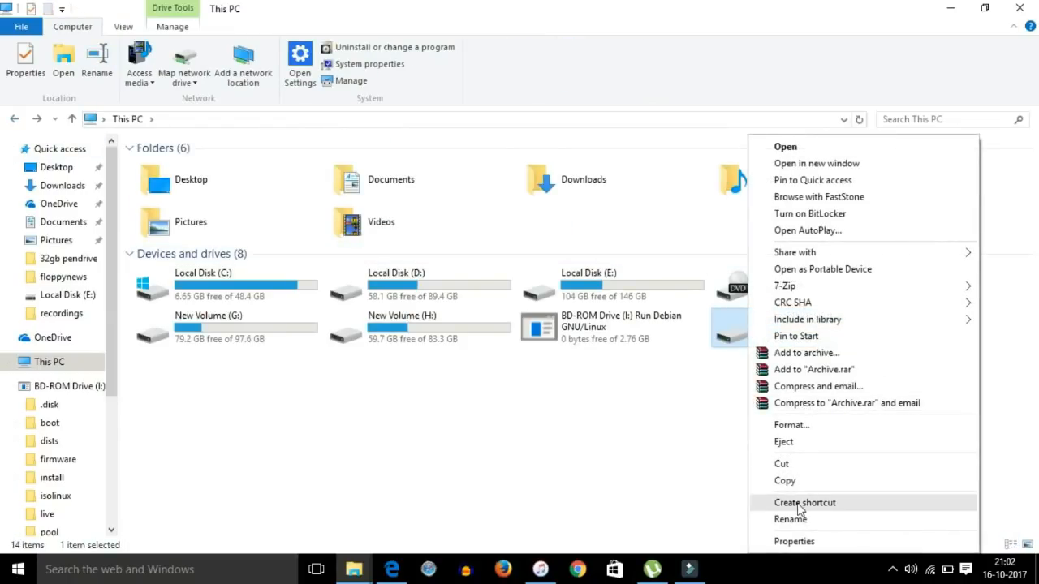
click(791, 424)
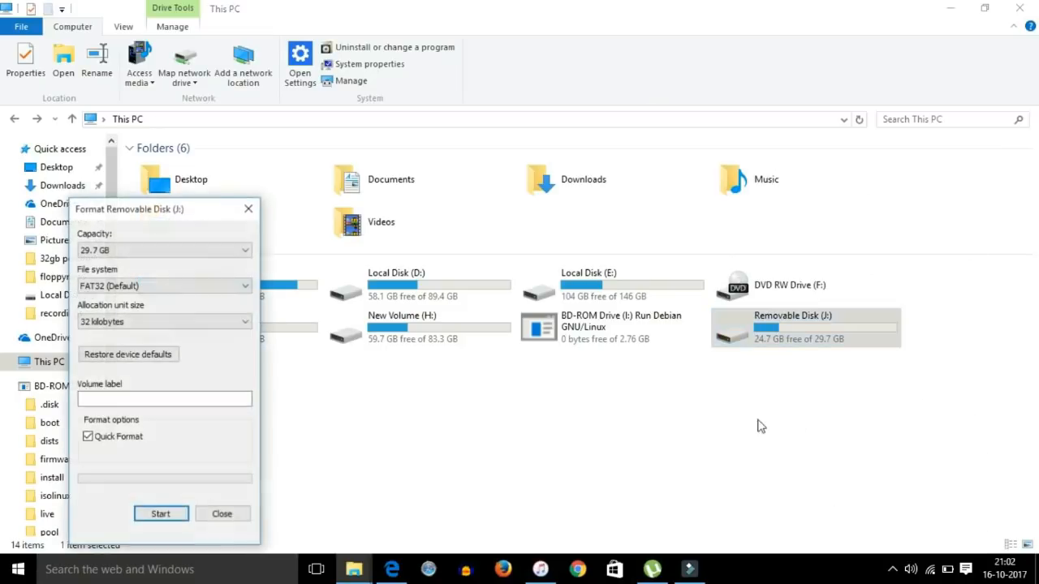
click(160, 513)
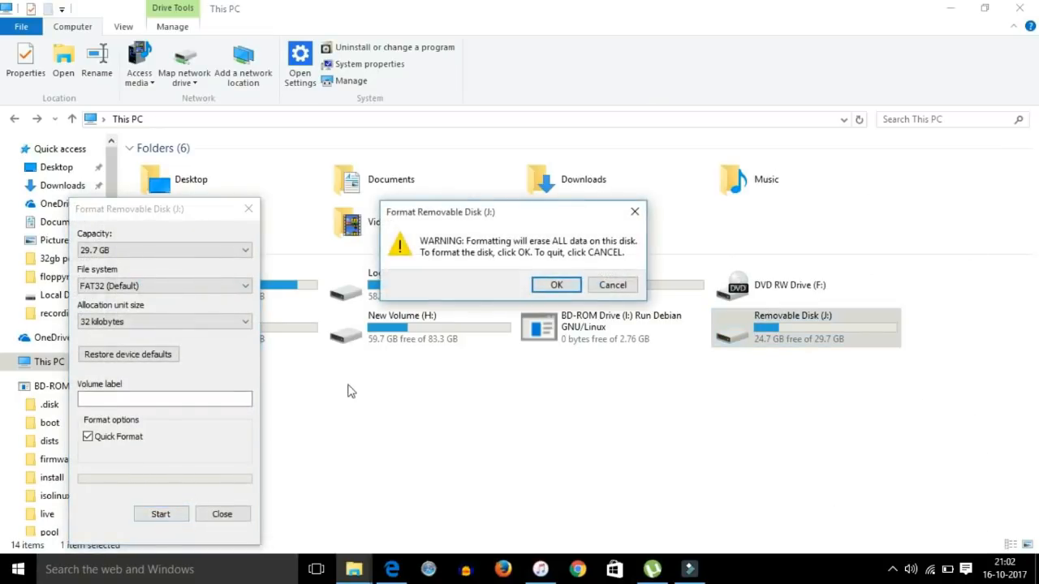
click(556, 285)
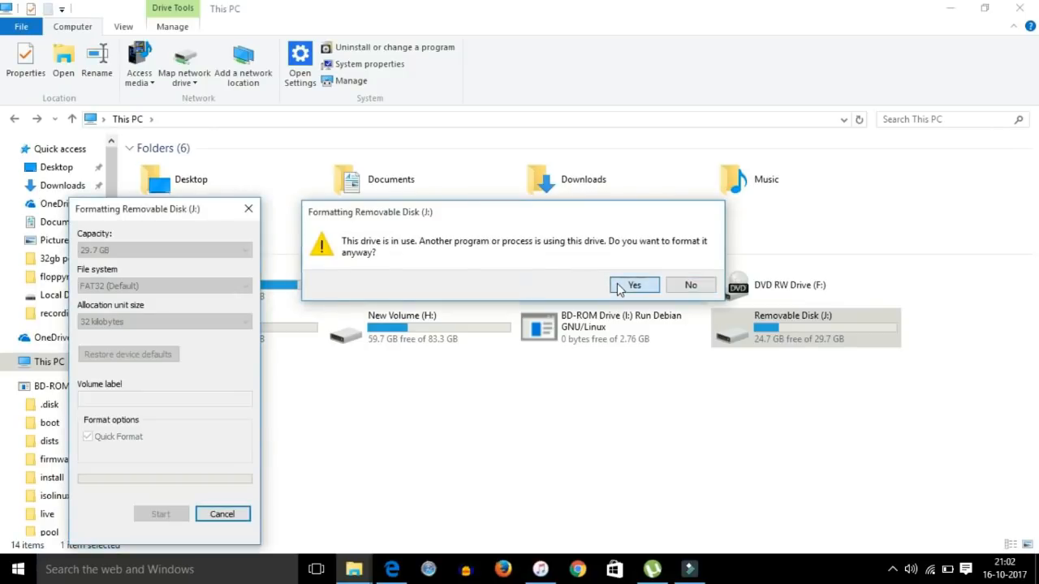
click(634, 285)
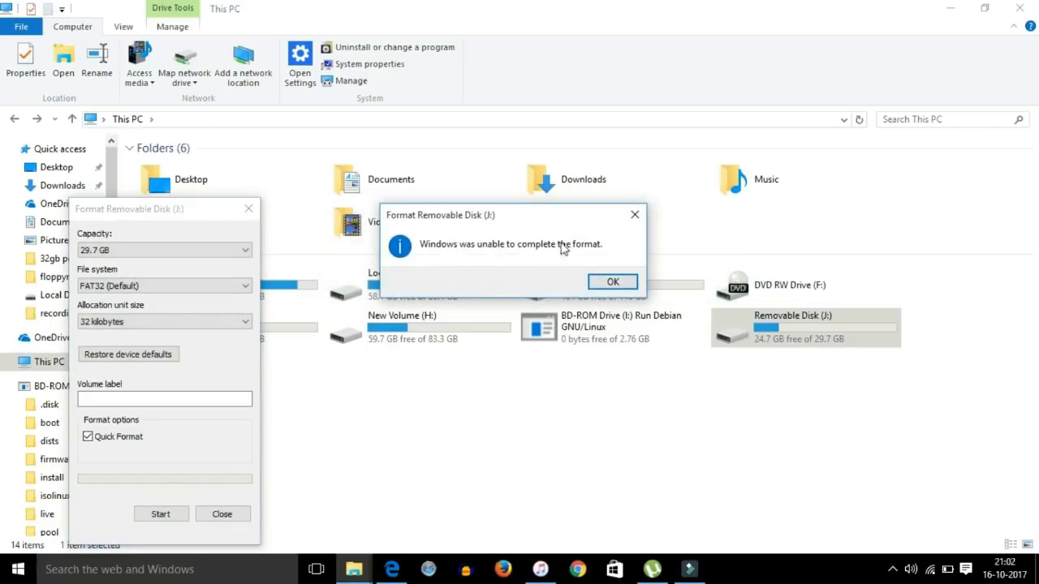
click(612, 282)
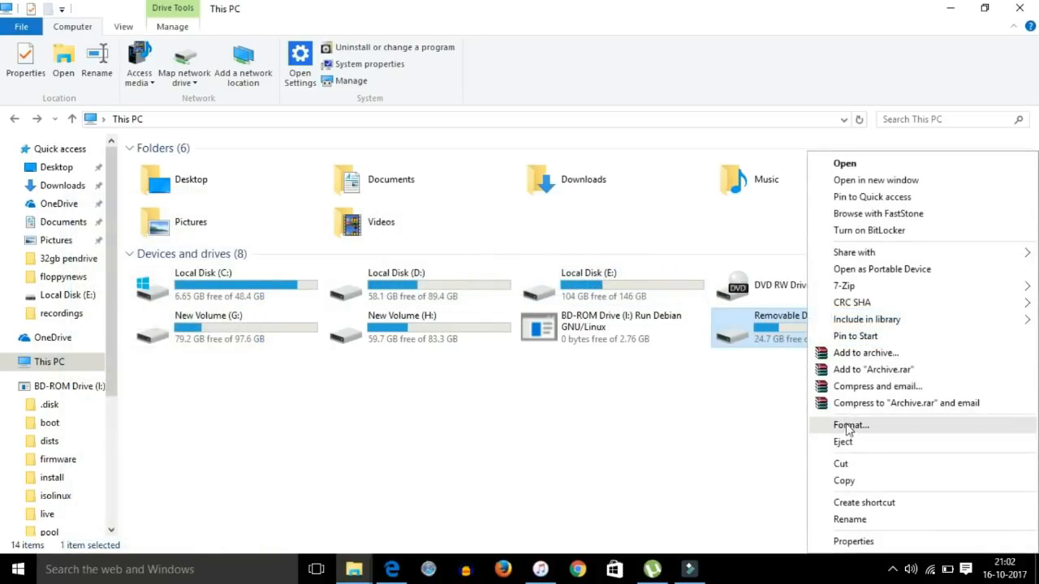
click(851, 424)
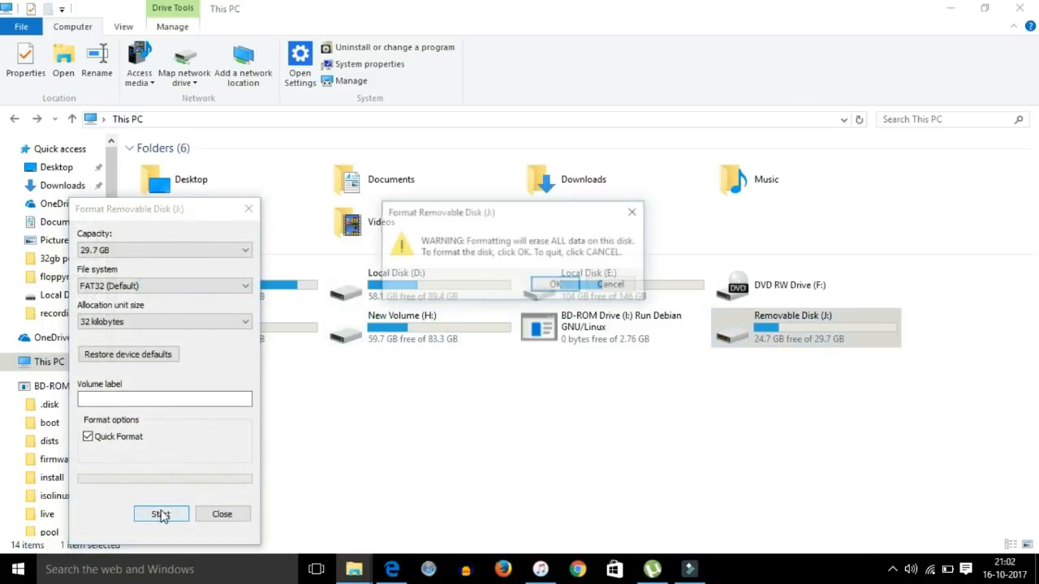
click(555, 284)
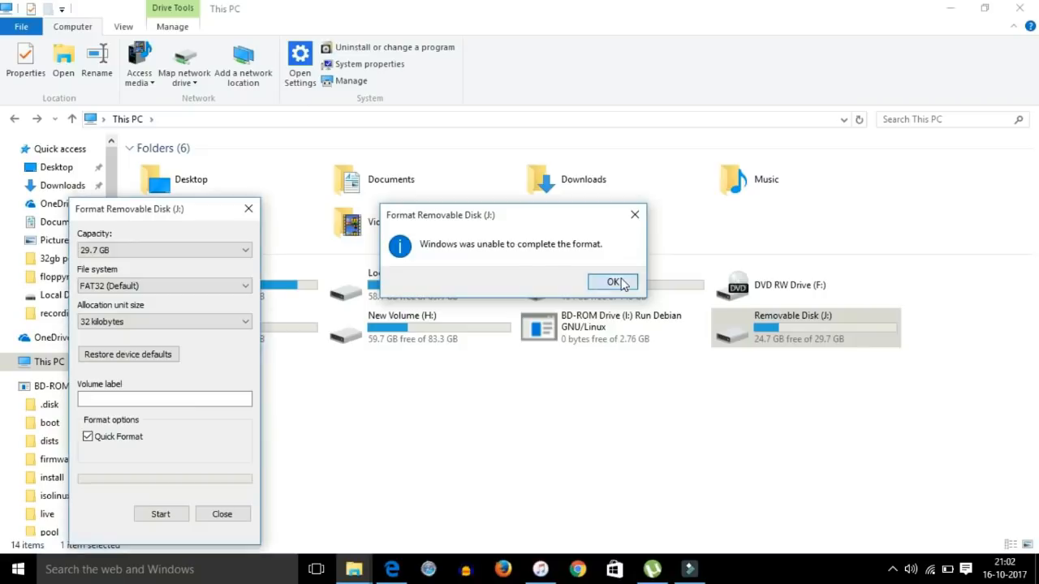
click(613, 282)
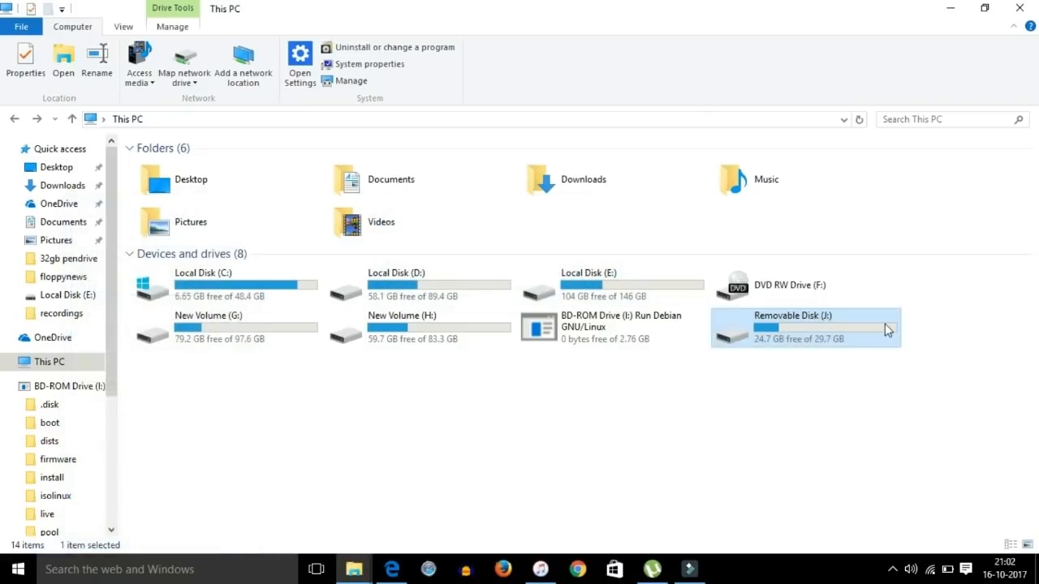
- Delete every file and folder on J:, leaving 29.6 GB free, and return to This PC
double_click(793, 327)
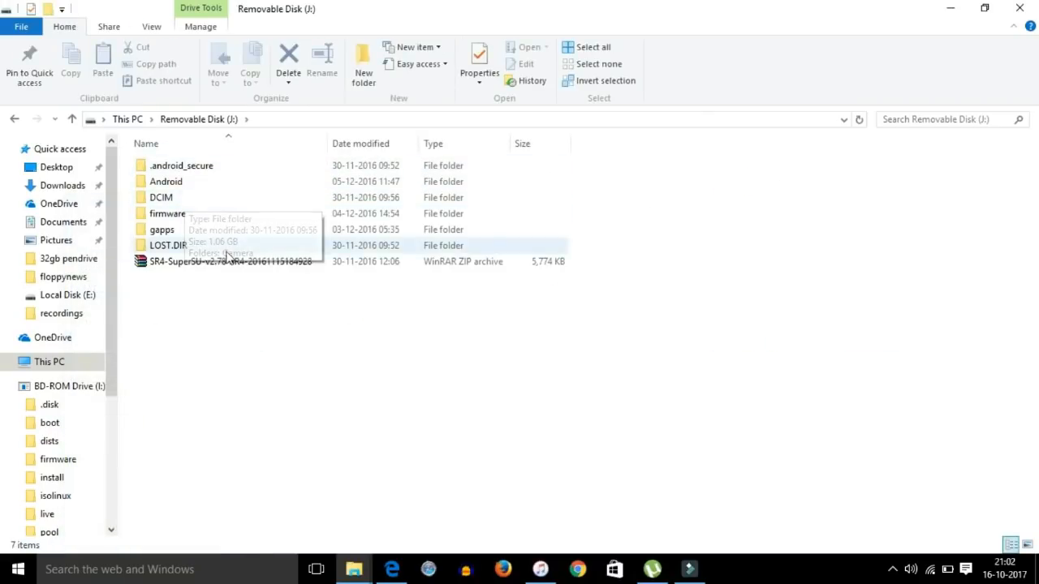
right_click(290, 197)
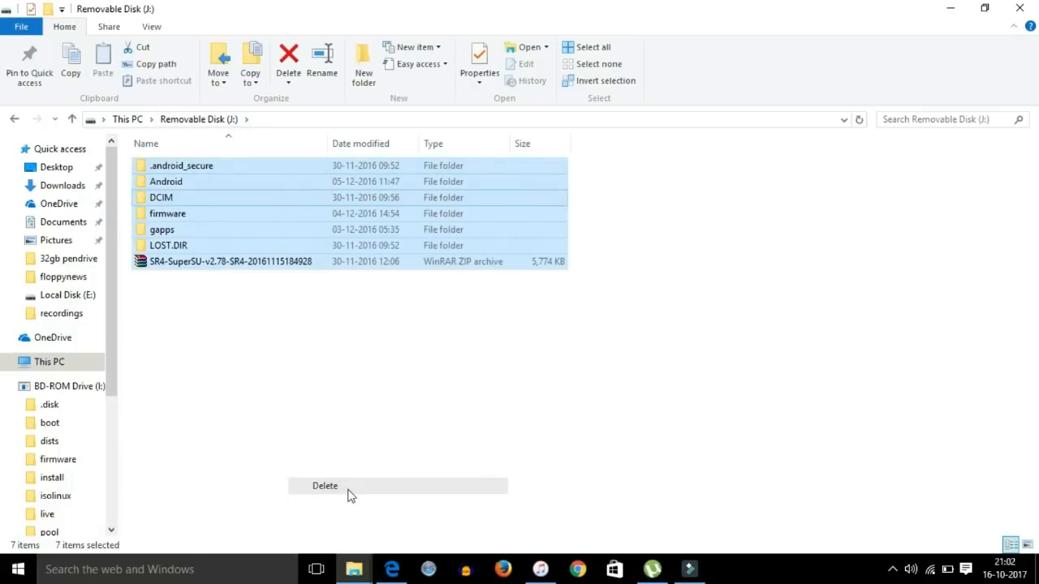
click(325, 485)
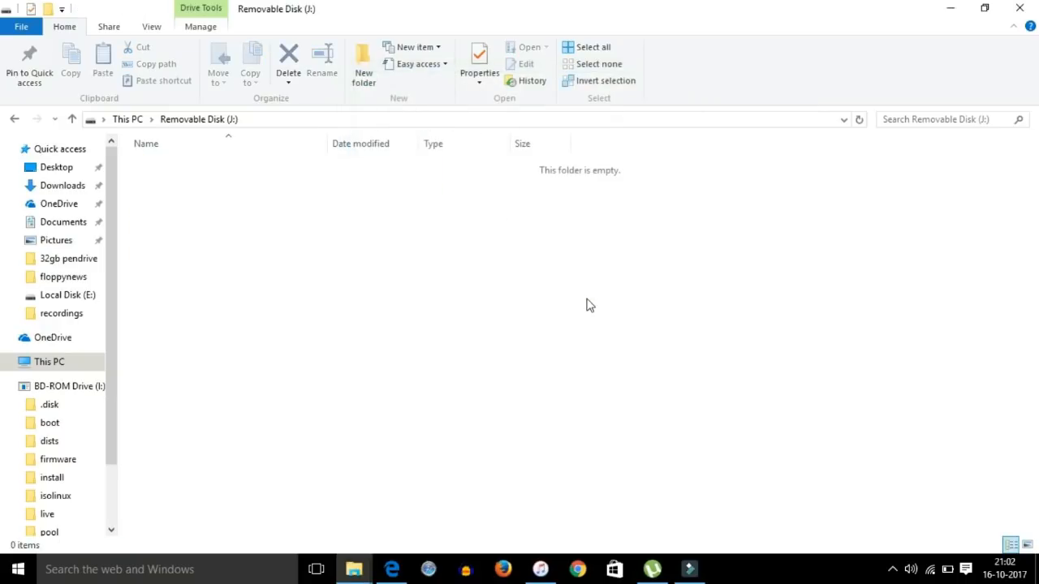
mouse_move(740, 264)
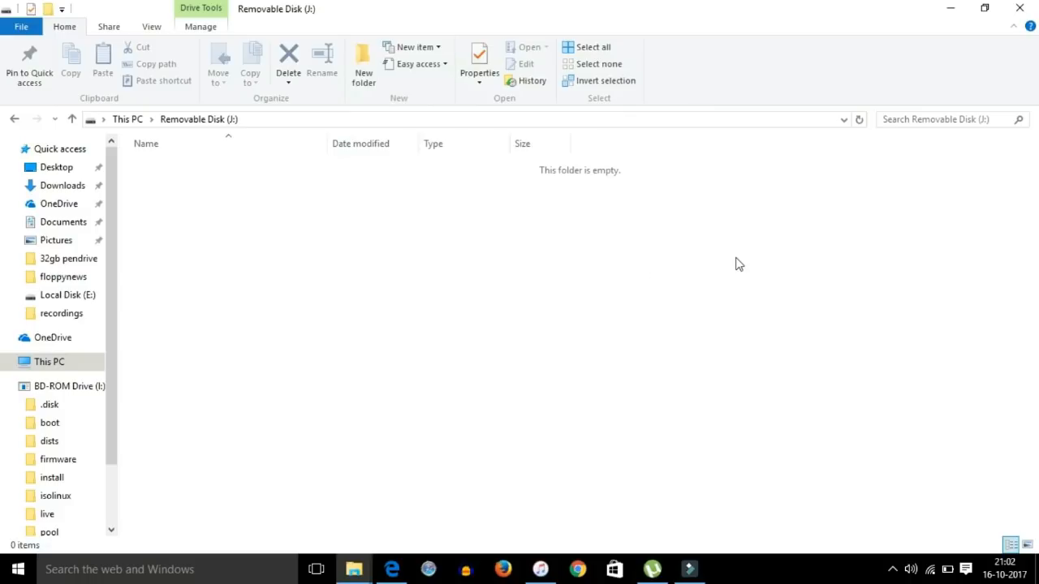
mouse_move(230, 20)
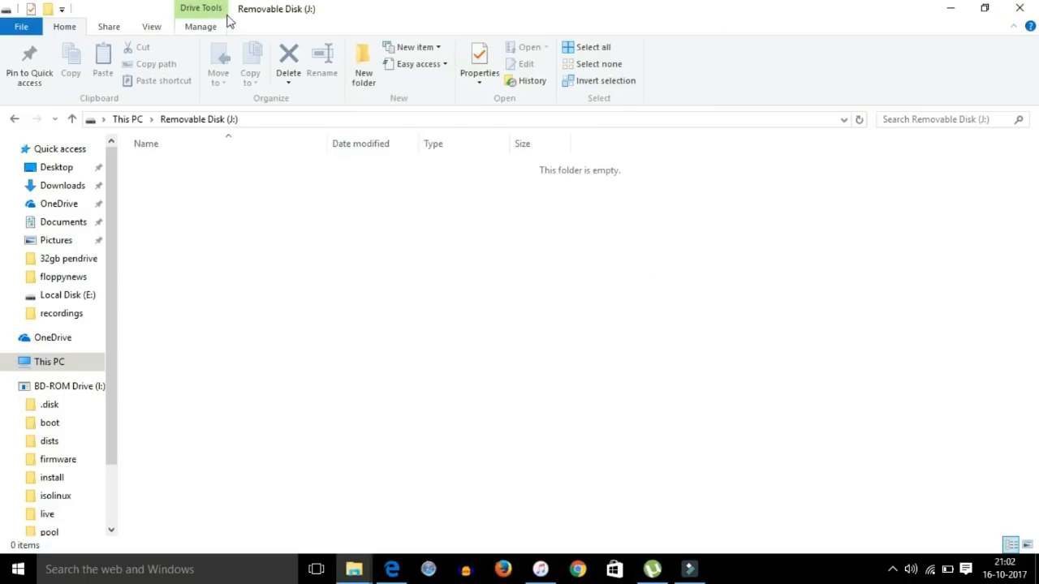
click(50, 361)
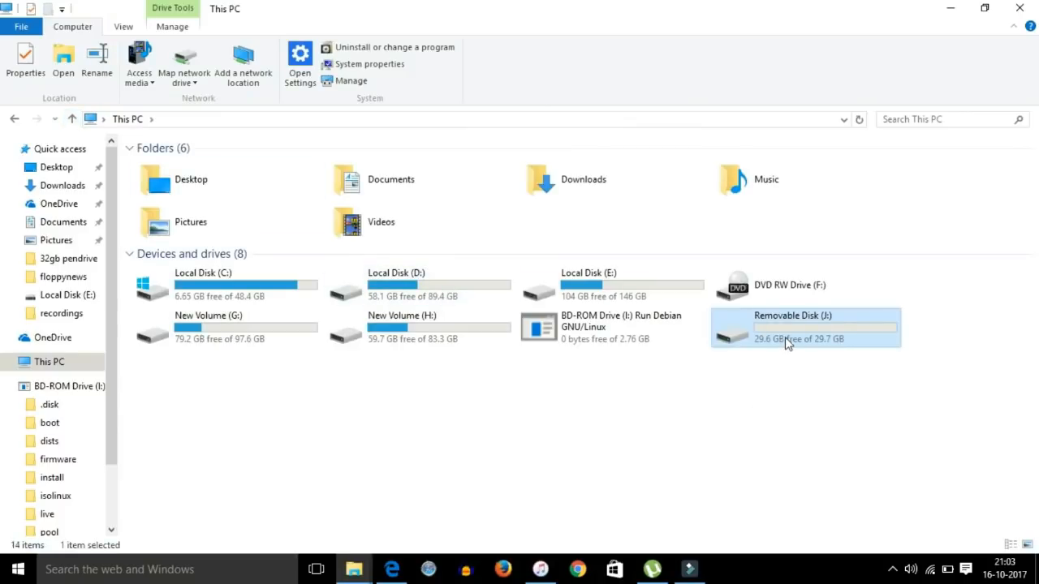
- Make a third failed format attempt on J:, then reopen the drive to find the deleted files back
right_click(787, 343)
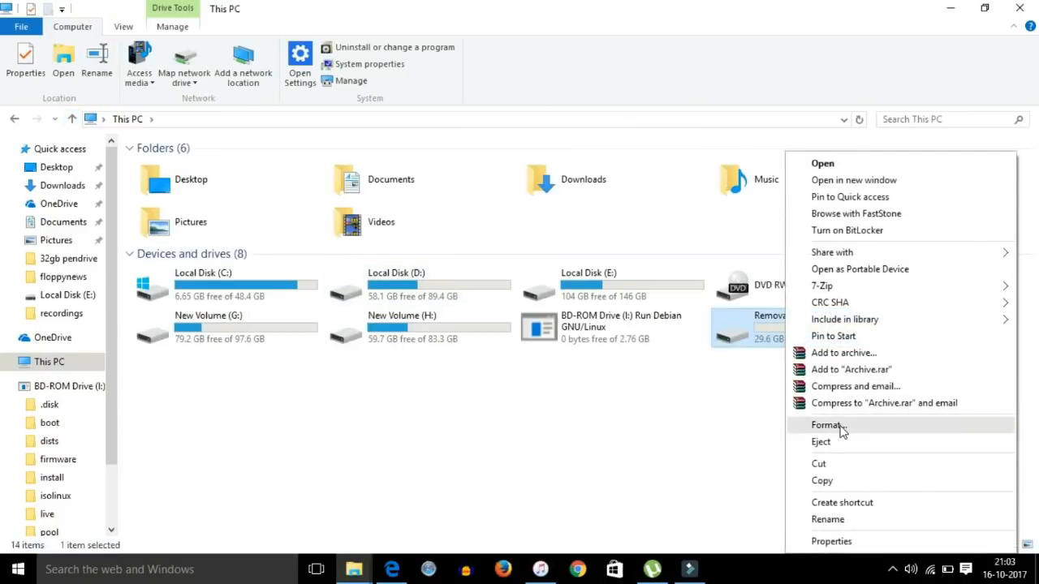
click(827, 425)
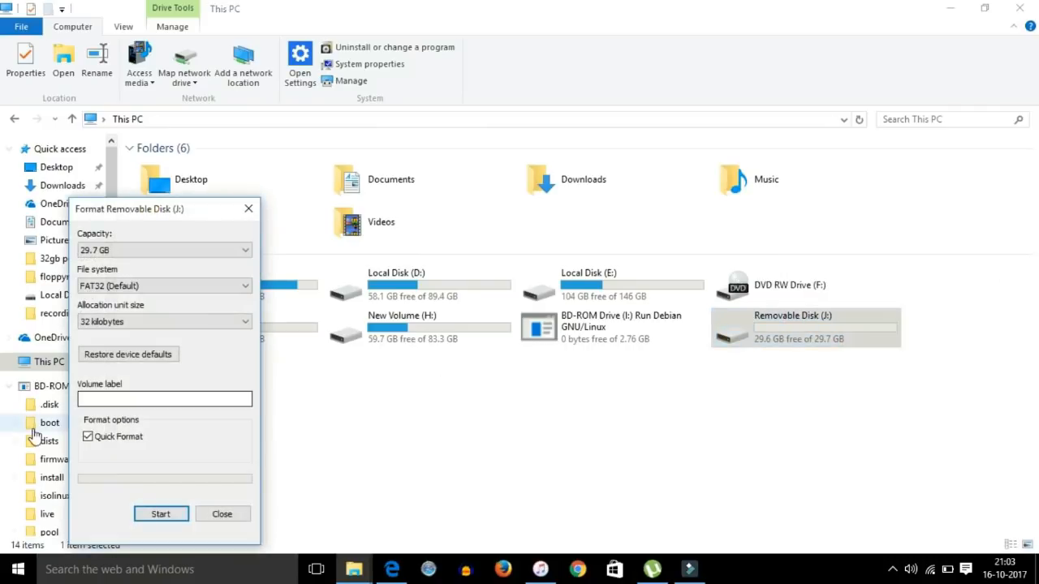
click(159, 514)
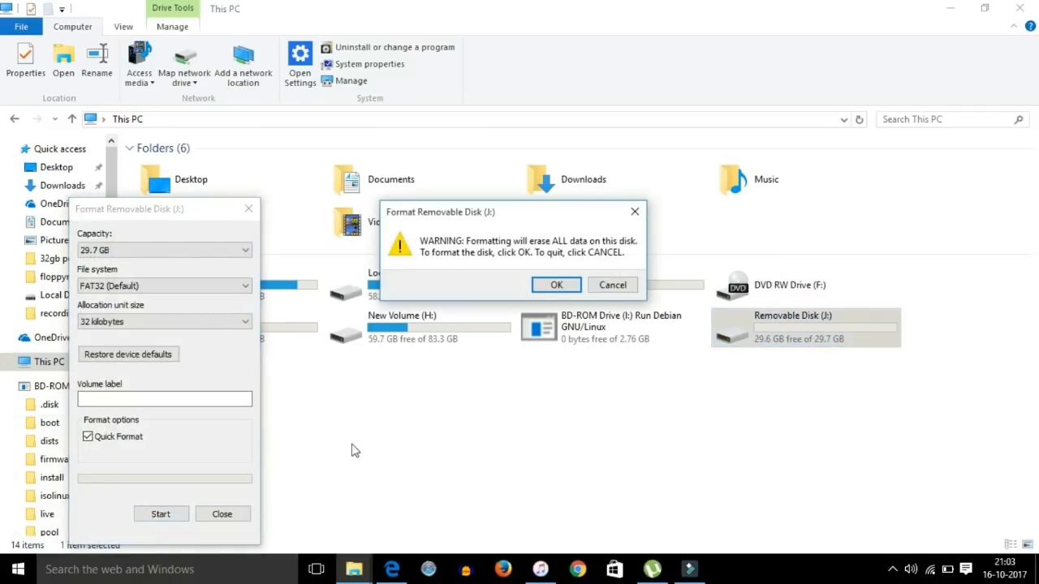
click(556, 285)
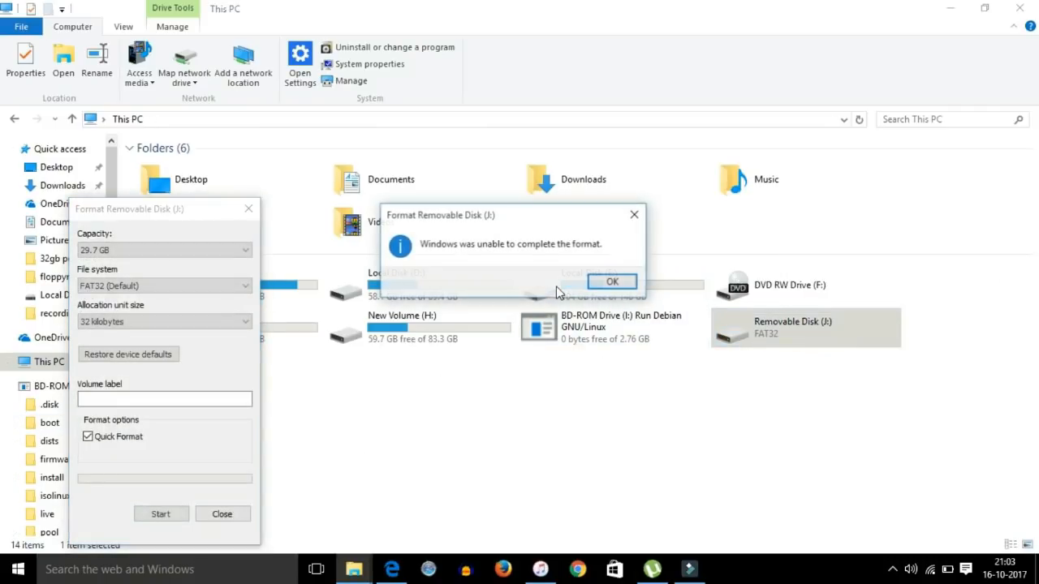
click(611, 280)
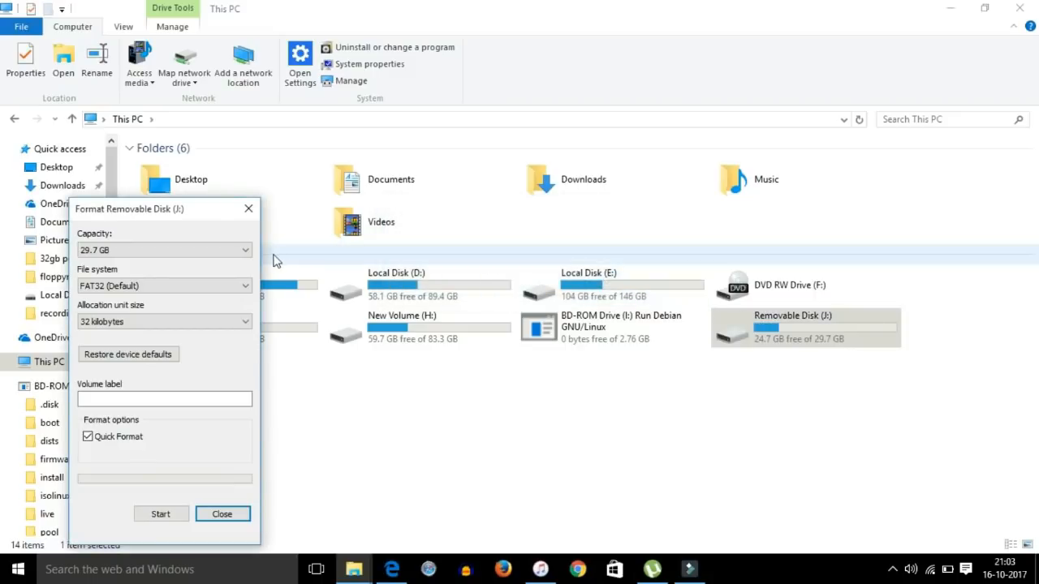
click(223, 514)
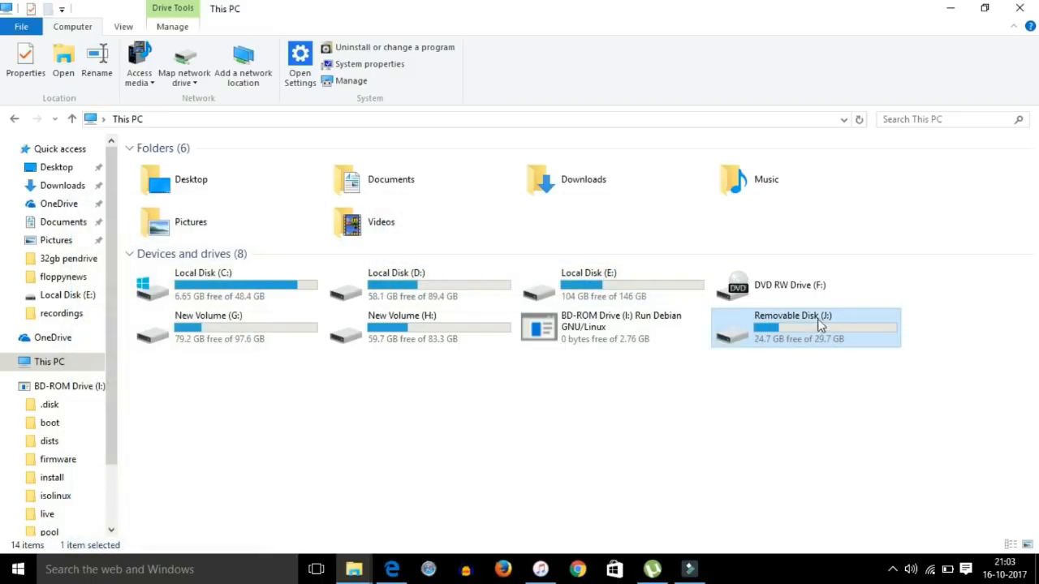
double_click(793, 314)
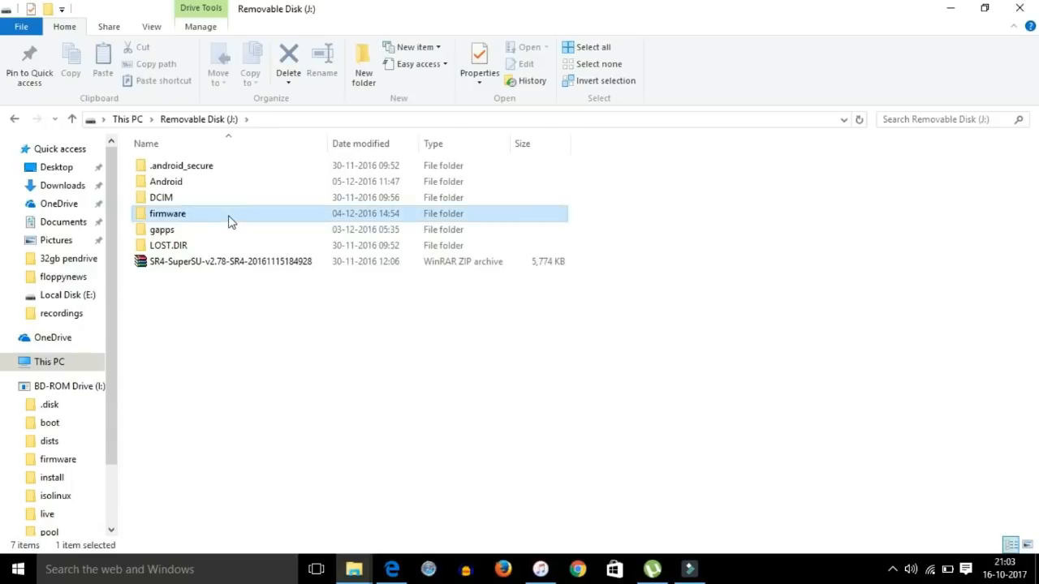
double_click(167, 214)
text(c)
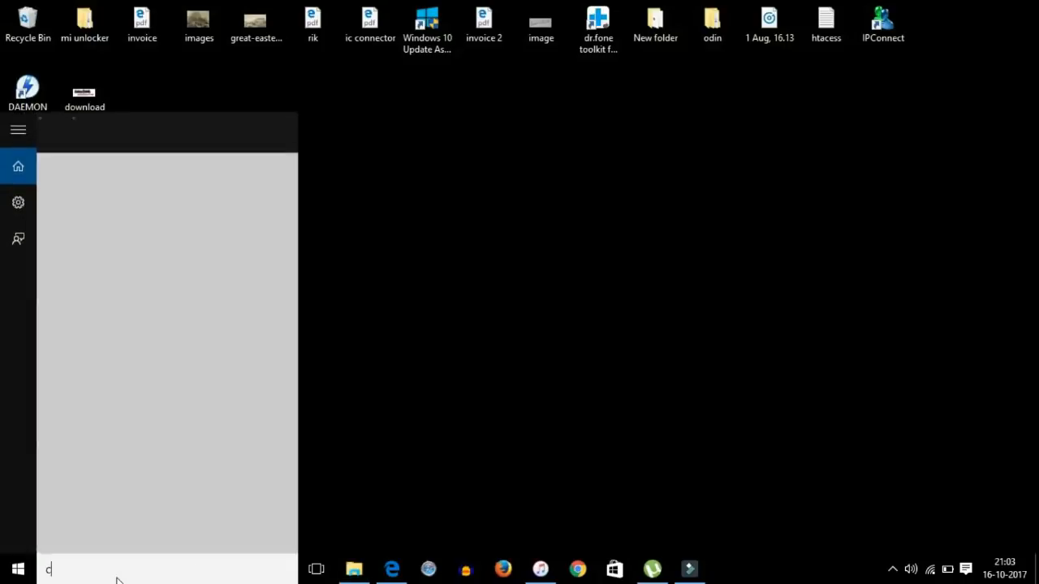
- Launch an administrator Command Prompt, start diskpart and run list disk showing Disk 1 at 29 GB
text(omm)
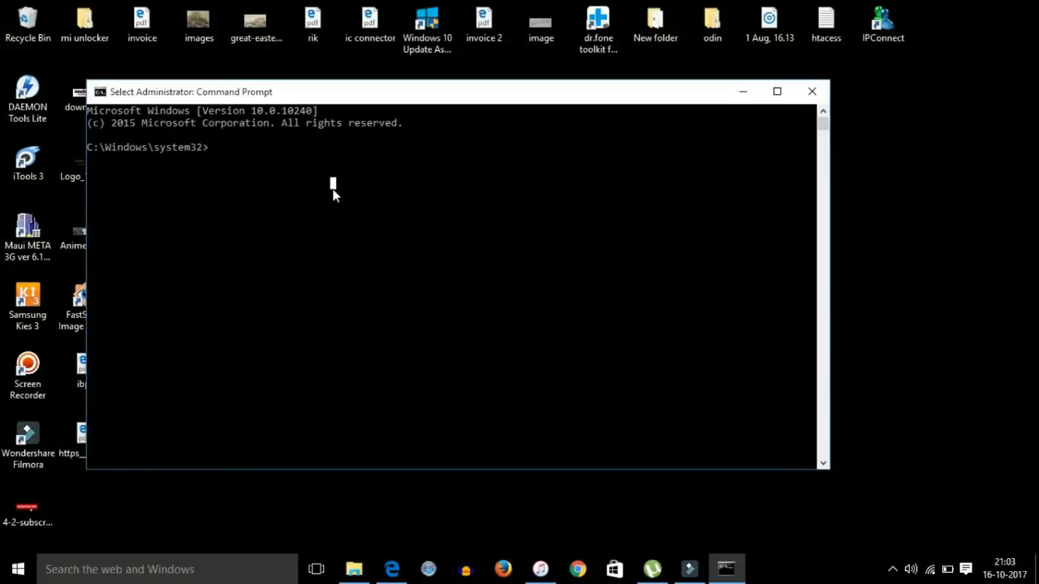
text(dis)
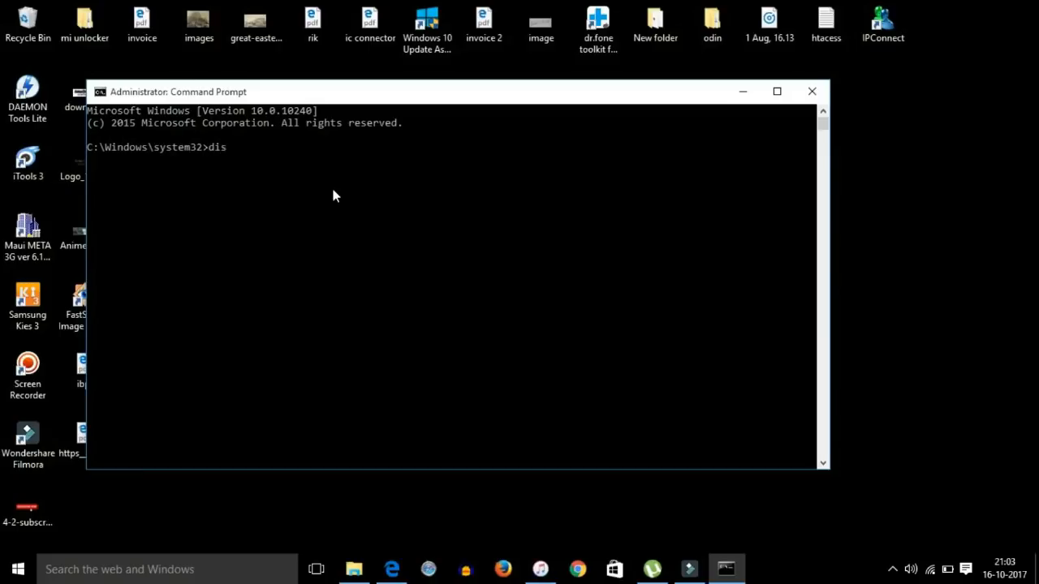
text(kpart)
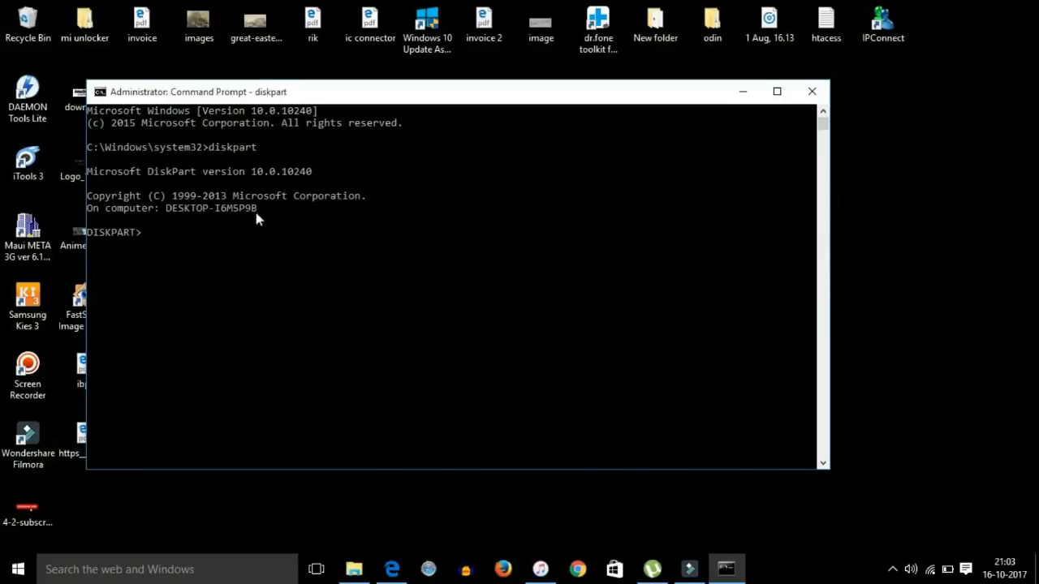
text(list disk)
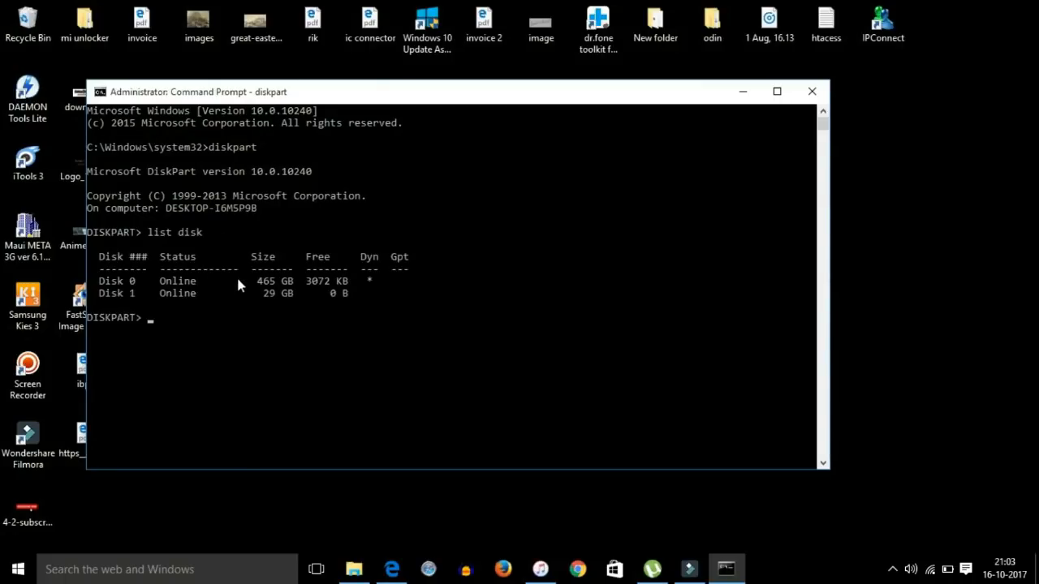
mouse_move(294, 304)
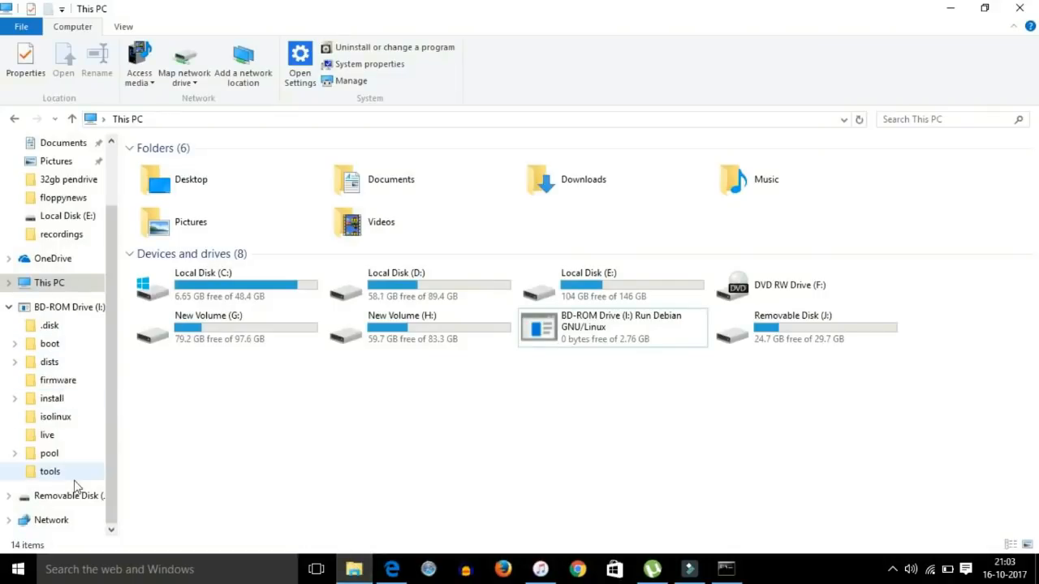
mouse_move(51, 343)
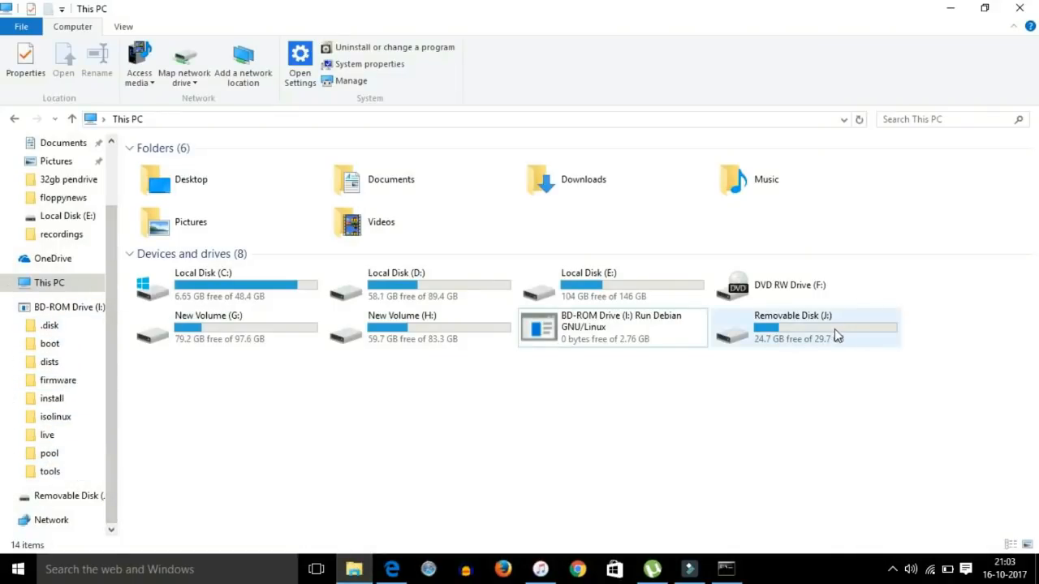
double_click(793, 327)
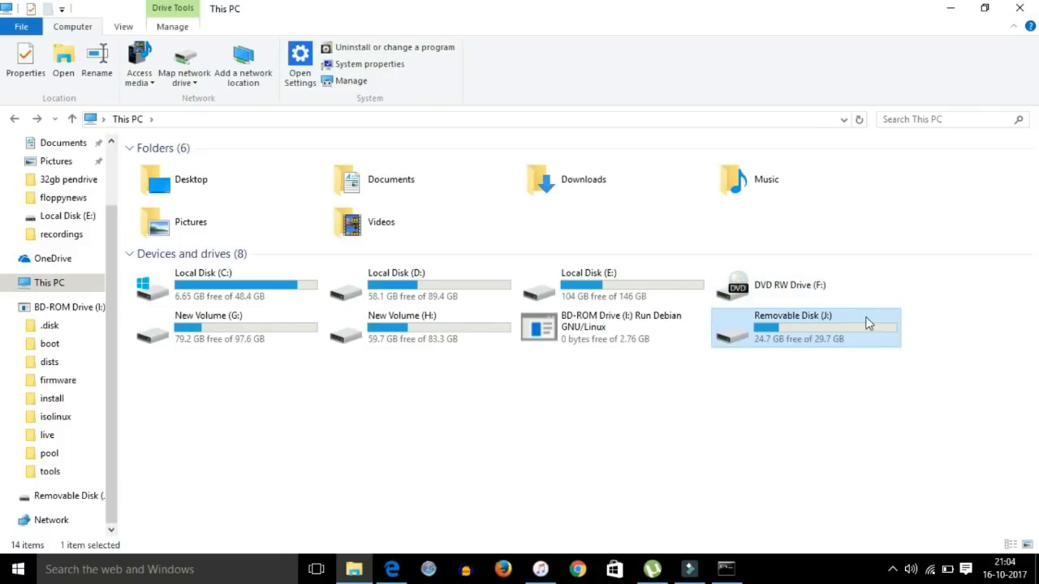
mouse_move(861, 15)
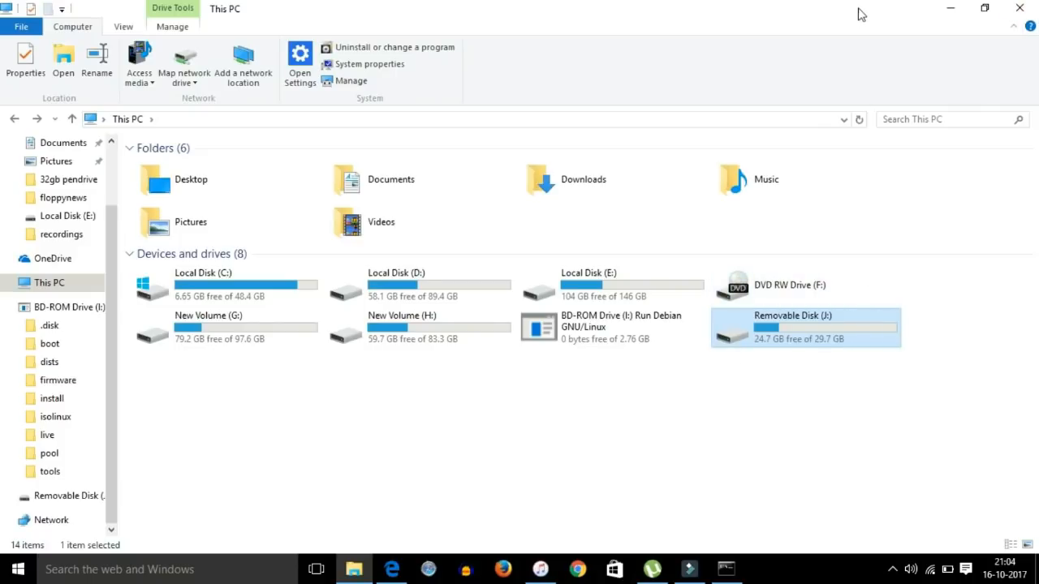
- Bring the old DiskPart Command Prompt to the front and close it
click(725, 568)
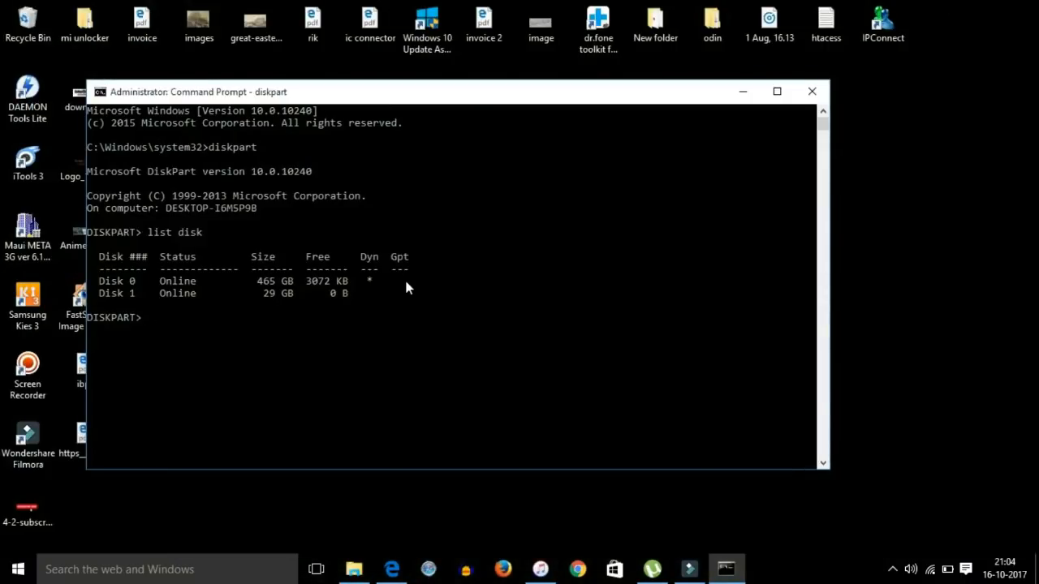
mouse_move(825, 135)
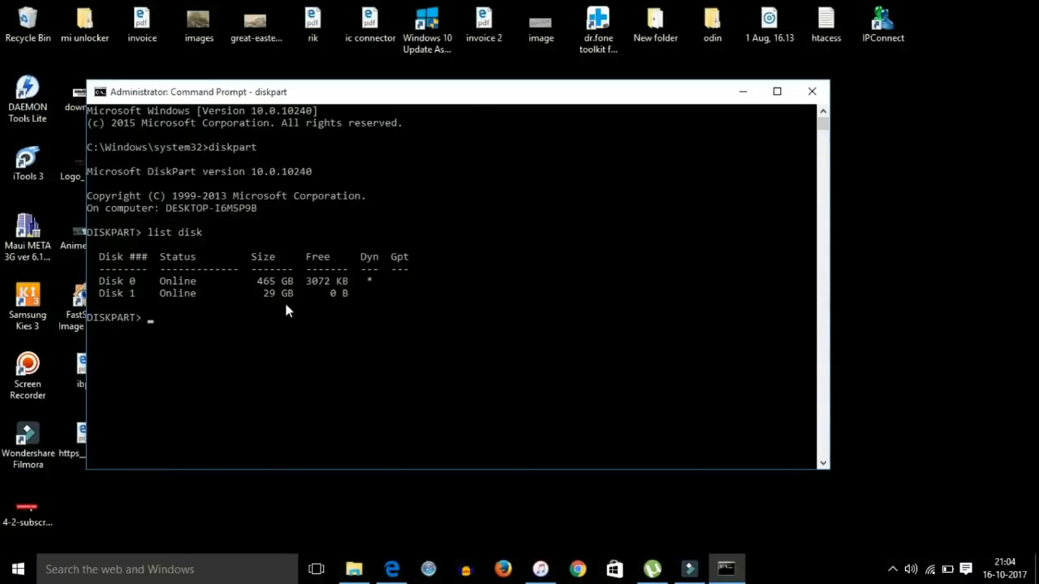
mouse_move(284, 346)
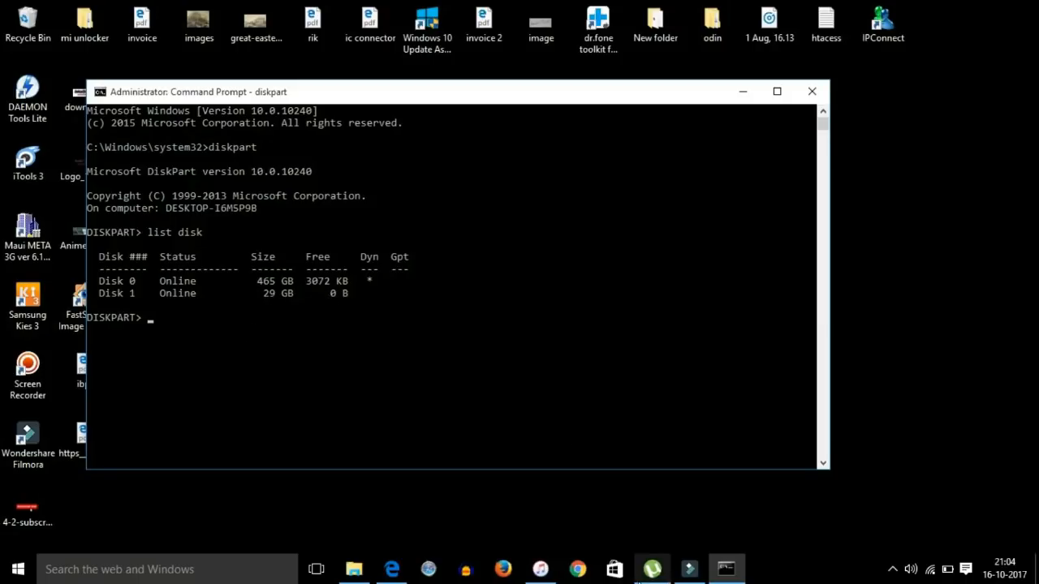
mouse_move(292, 365)
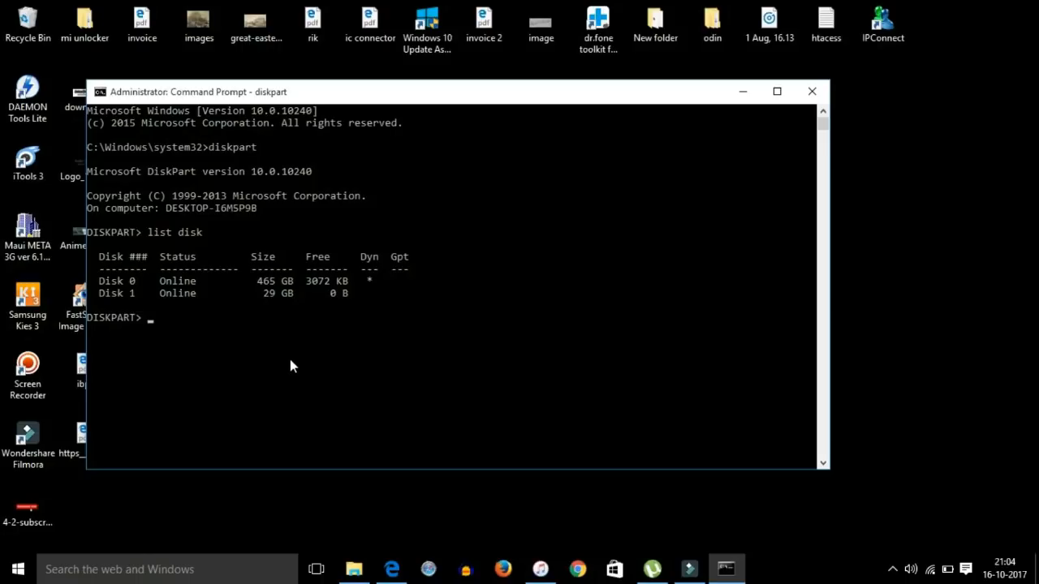
mouse_move(294, 363)
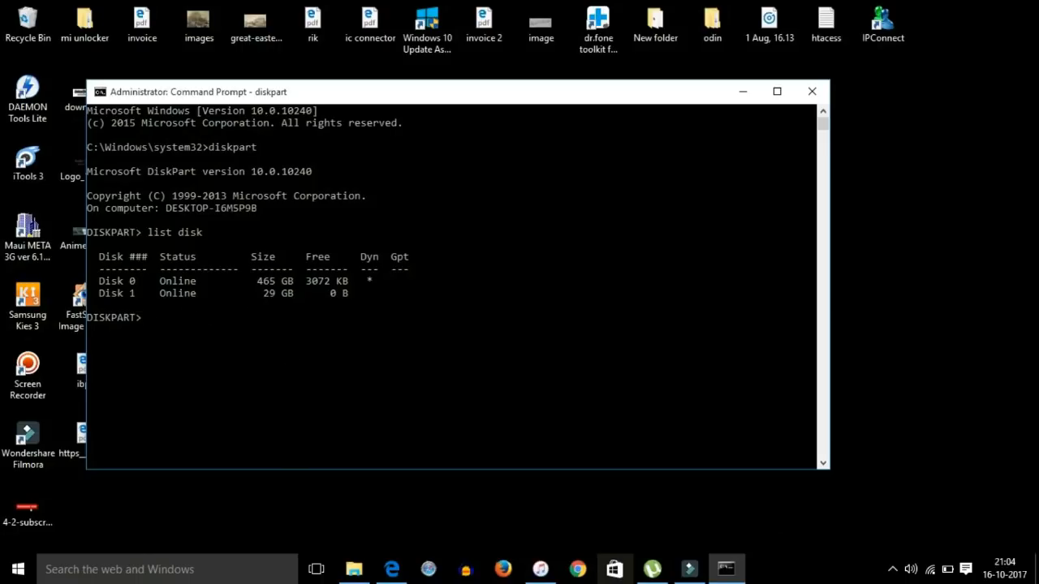
click(651, 569)
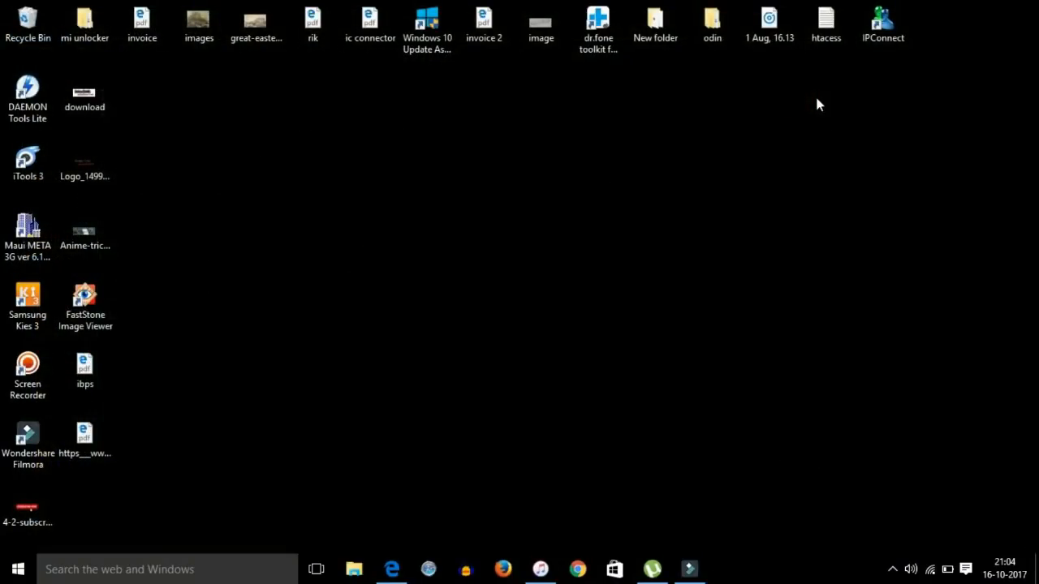
mouse_move(813, 116)
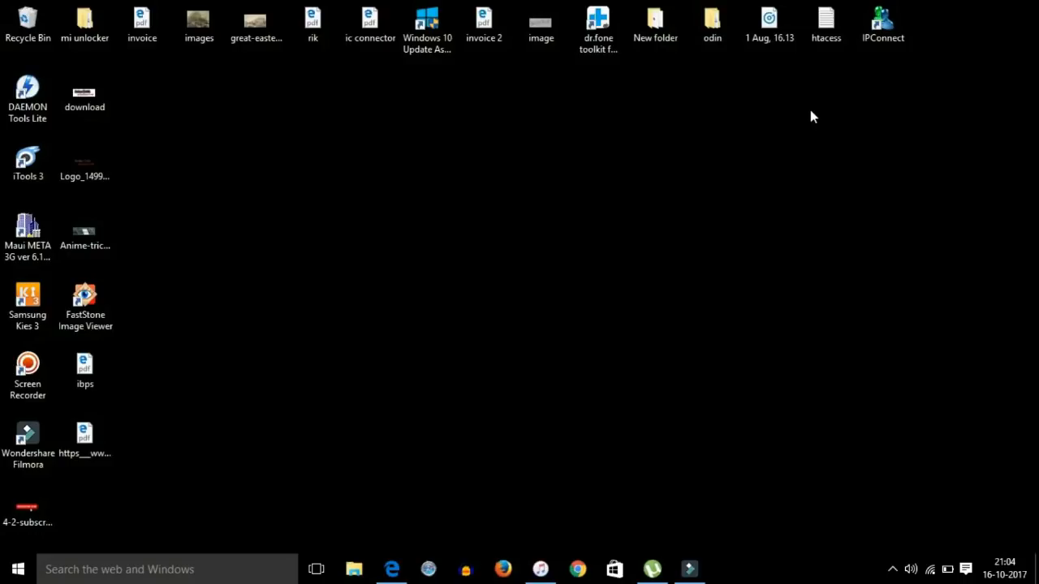
mouse_move(802, 273)
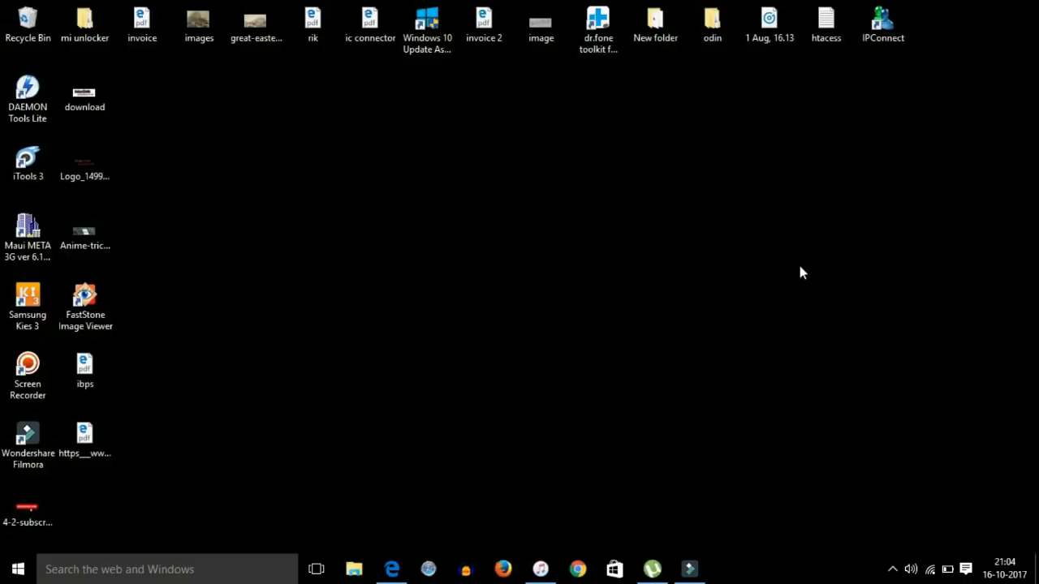
mouse_move(156, 509)
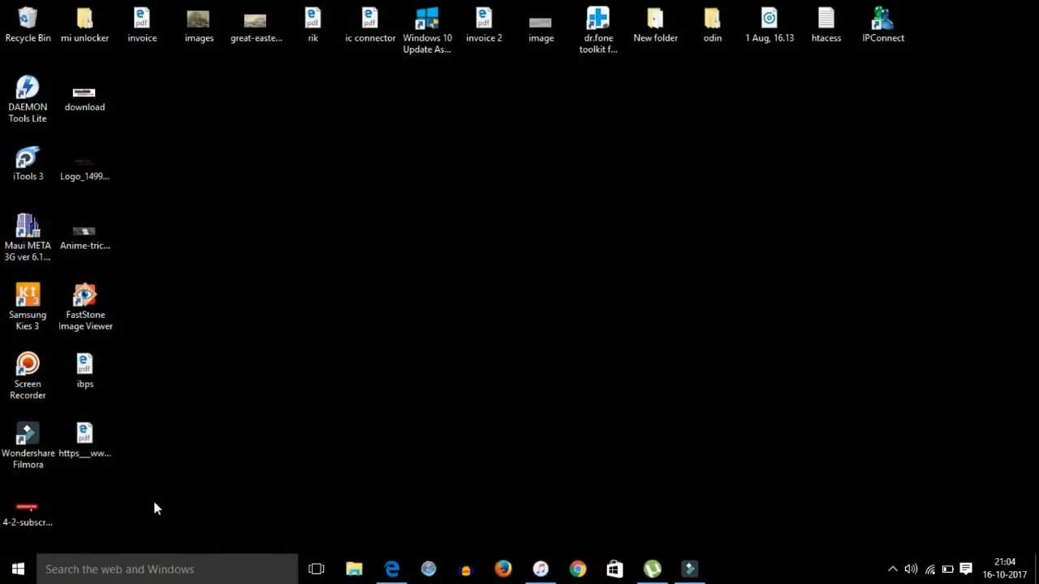
- Search 'comm' in Start and launch a fresh Command Prompt window
text(comm)
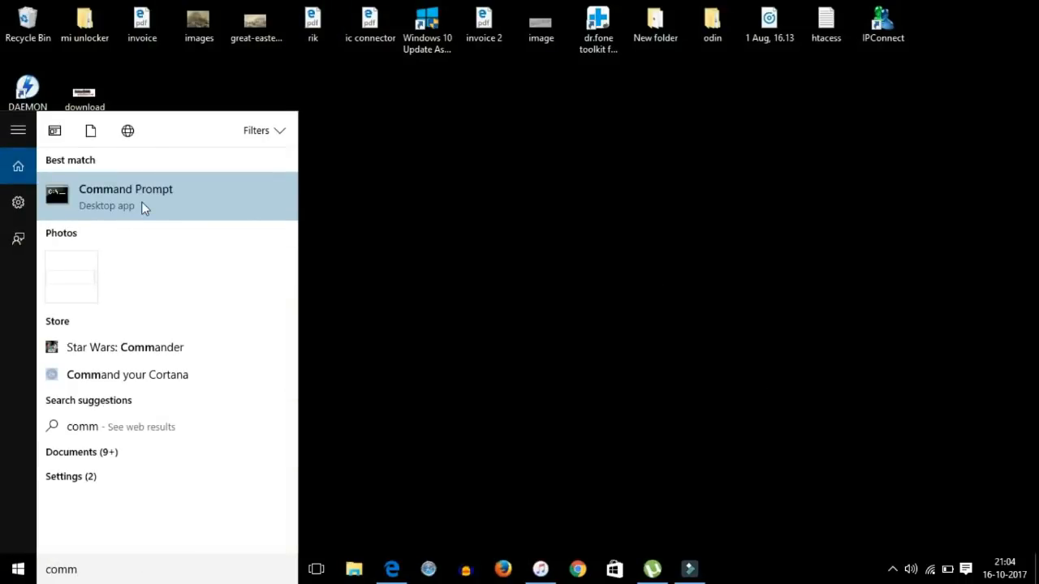
click(126, 195)
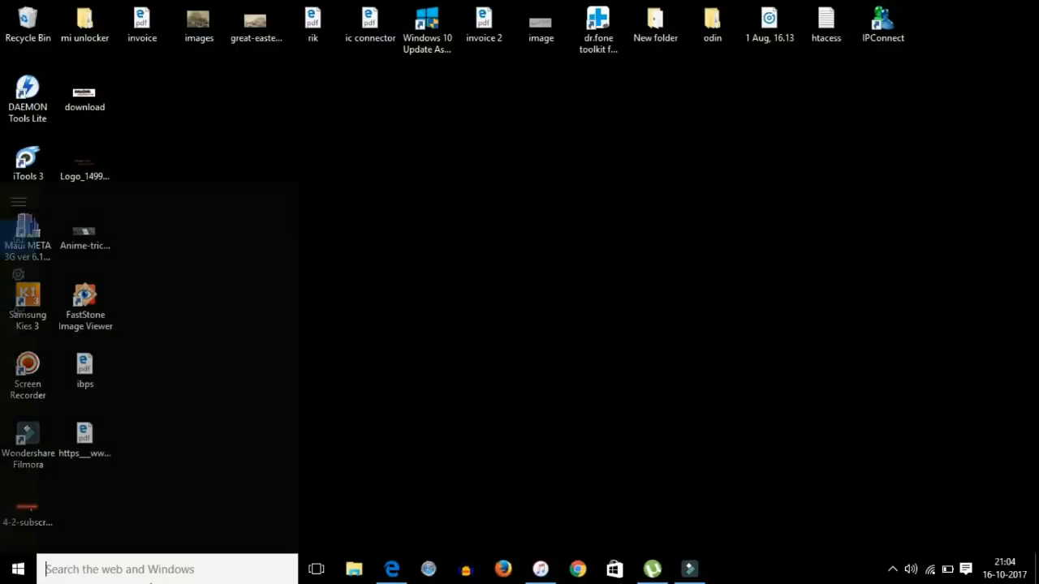
text(co)
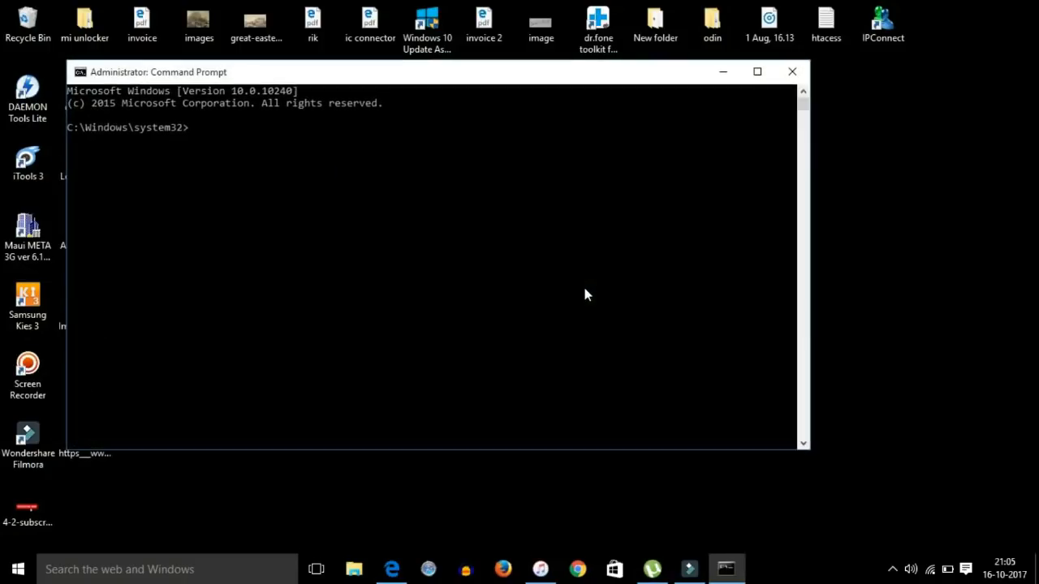
- Start diskpart in the new window and run list disk
text(disk)
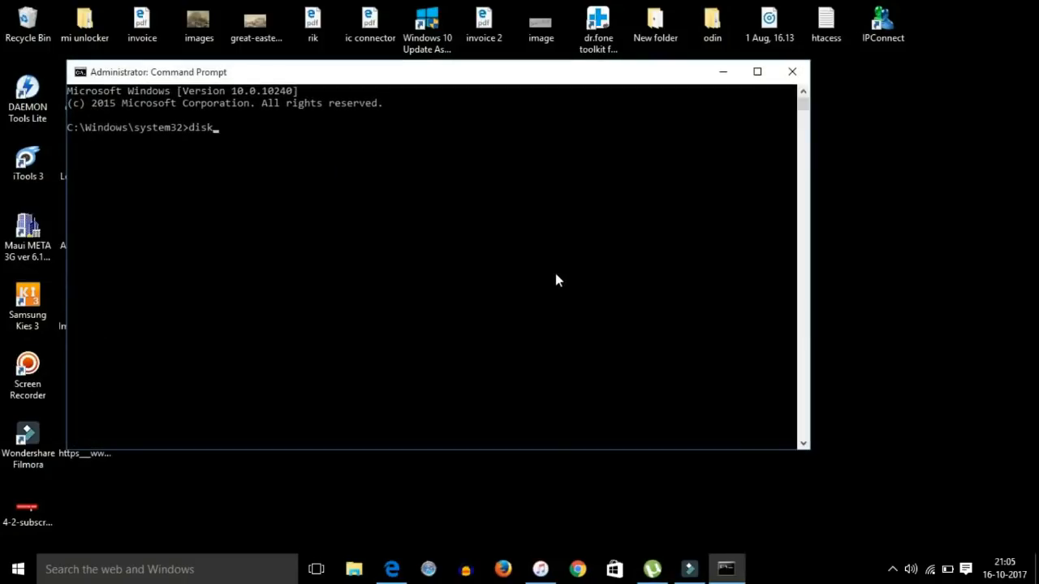
text(part)
text(l)
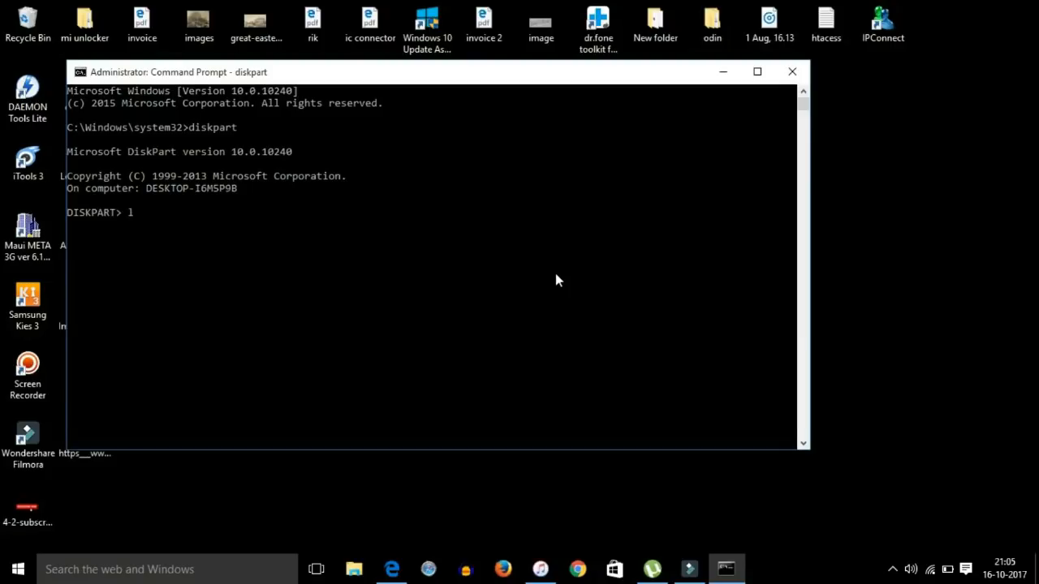
text(ist disk)
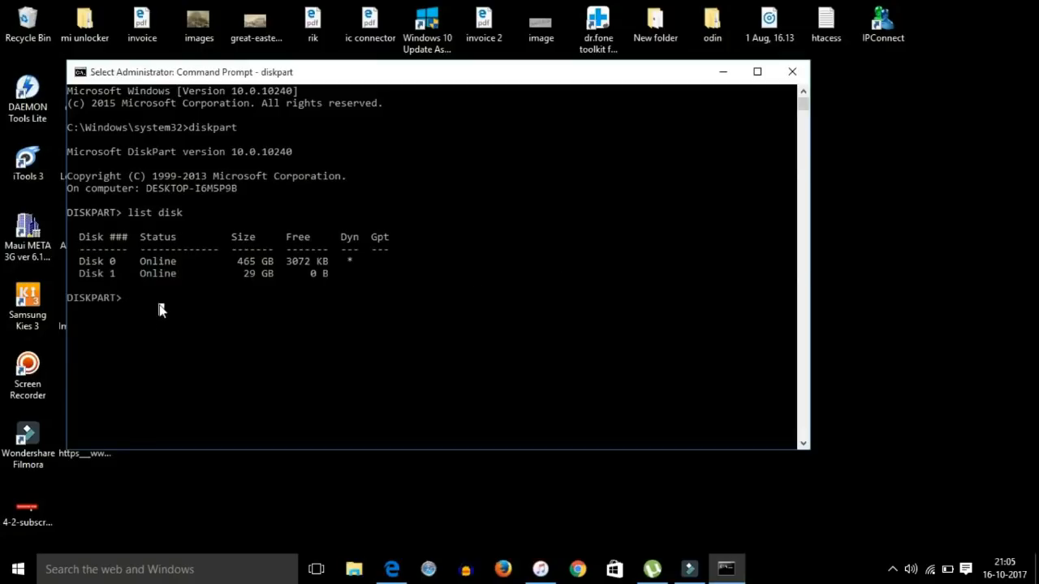
- Run 'select disk 1' (after erasing a typo) to make the 29 GB card the working disk
text(se)
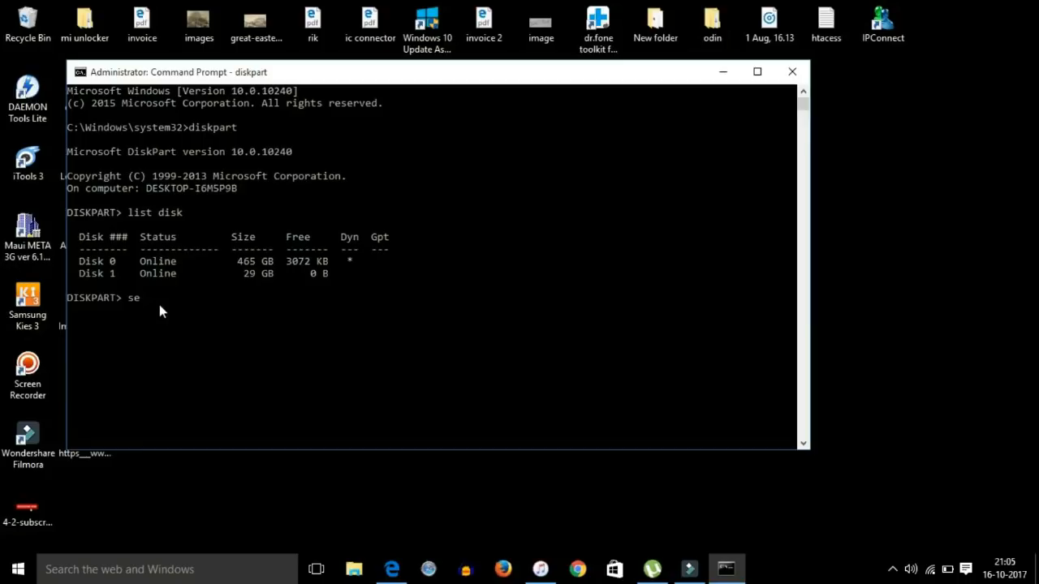
text(lect)
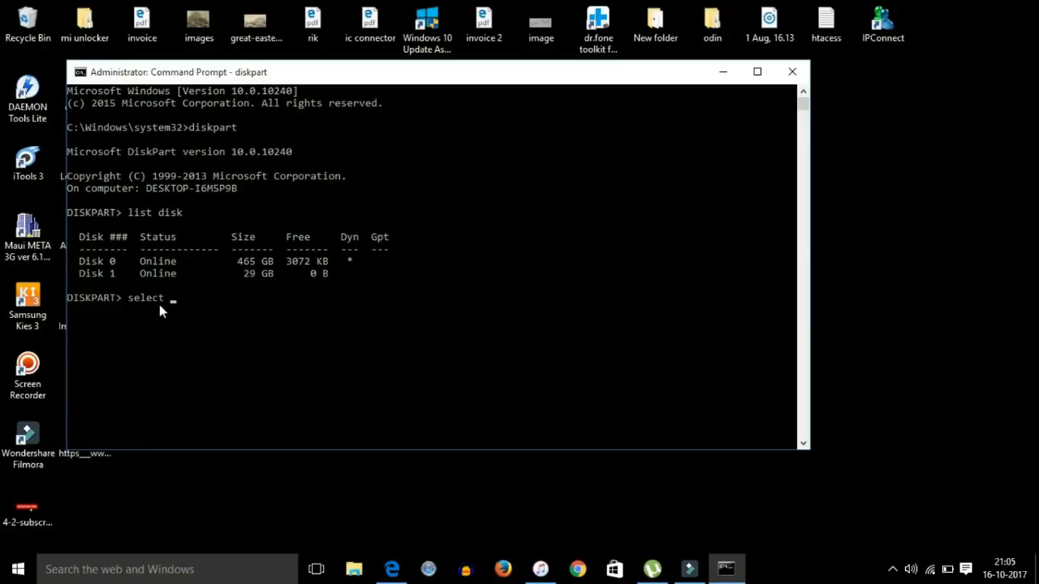
text(pa)
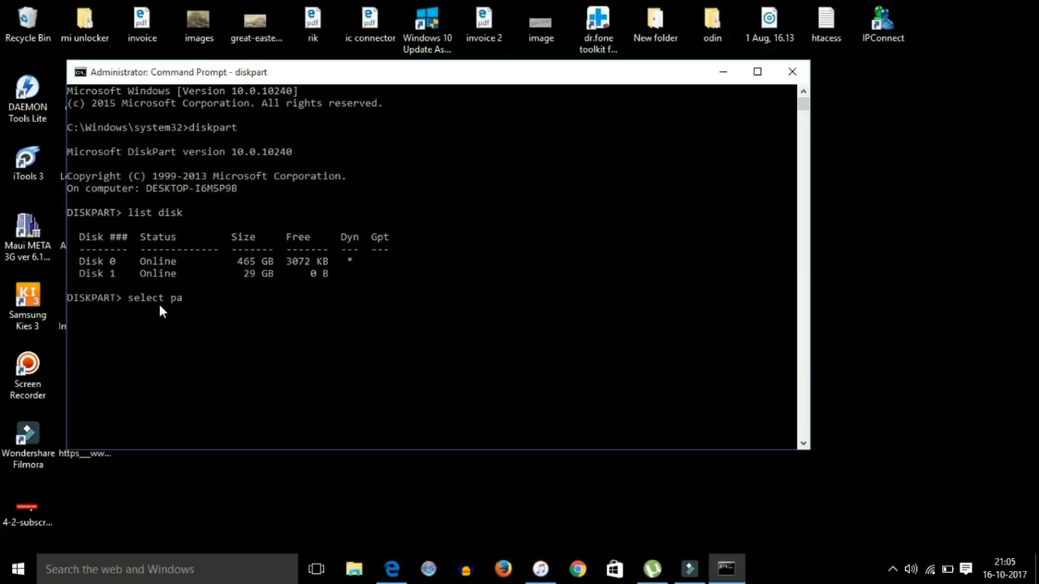
key(Backspace)
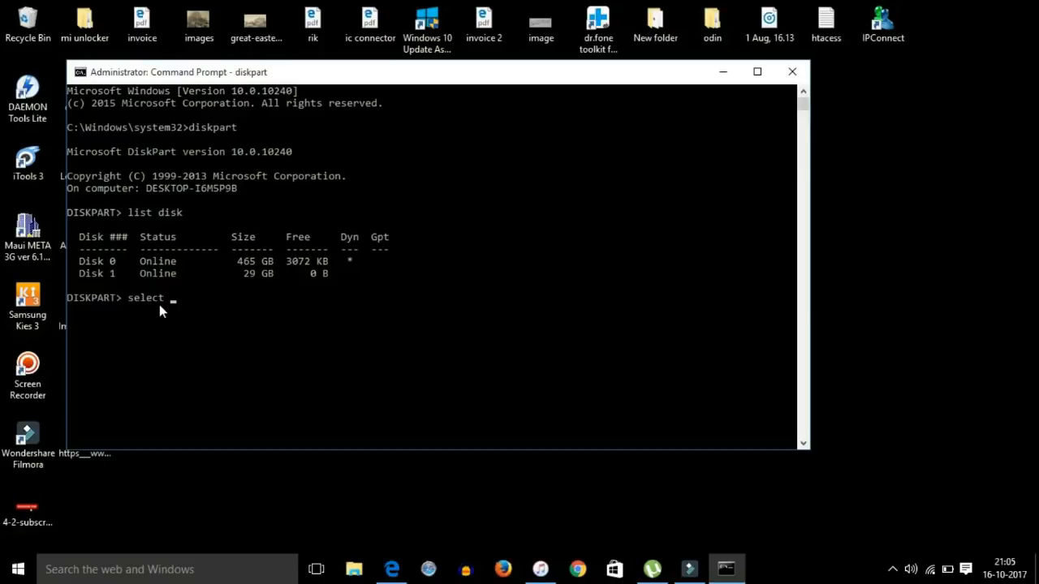
text(disk 1)
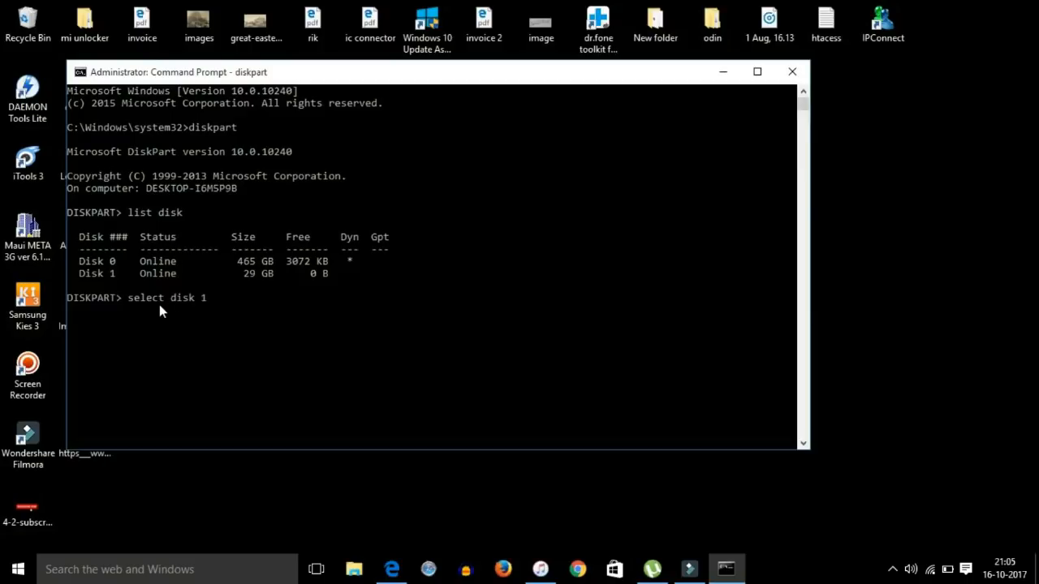
key(enter)
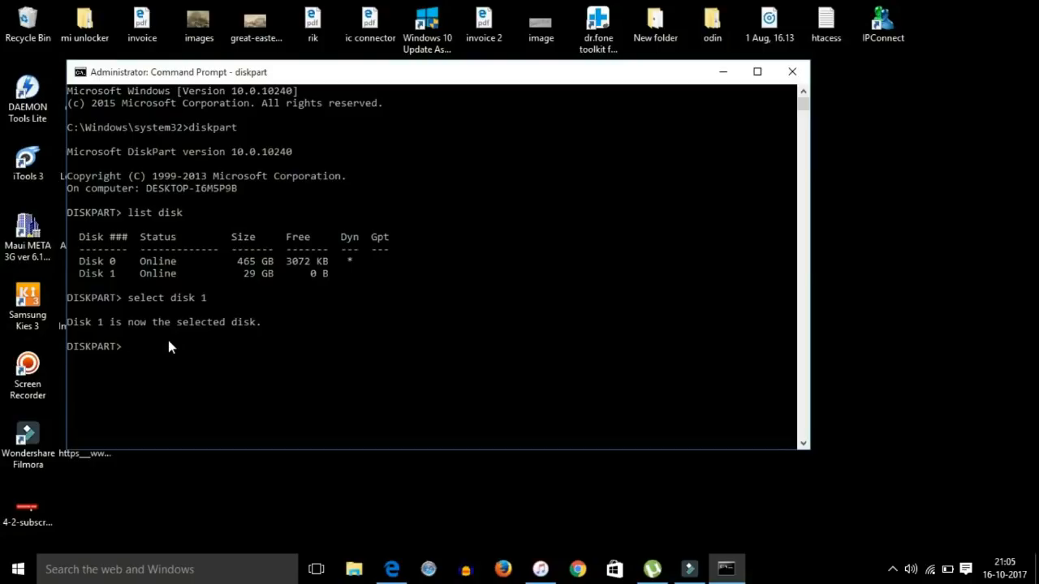
- Run 'clean' on Disk 1, retrying after the Access is denied error until it succeeds
text(clean)
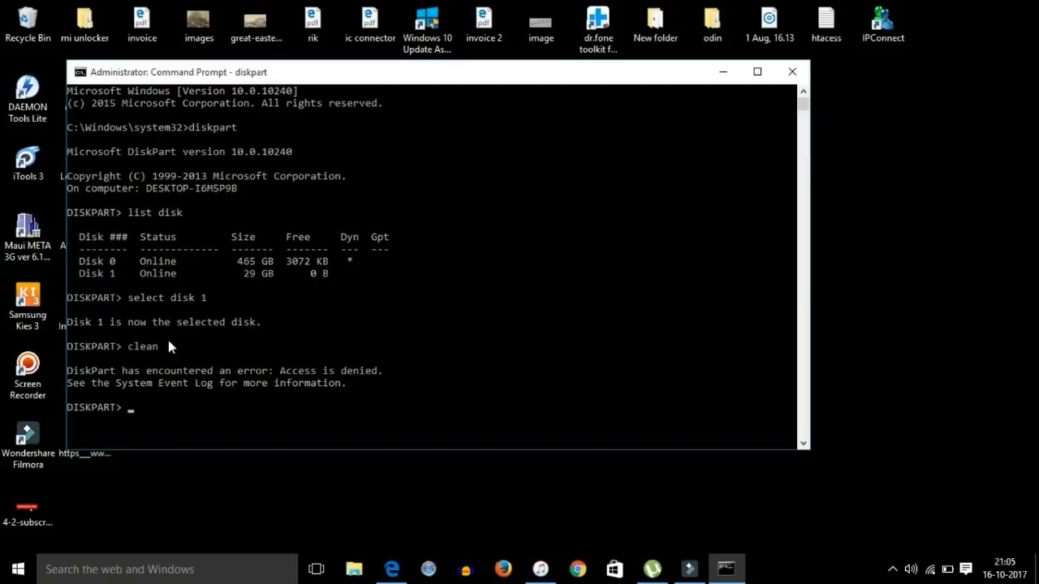
mouse_move(251, 387)
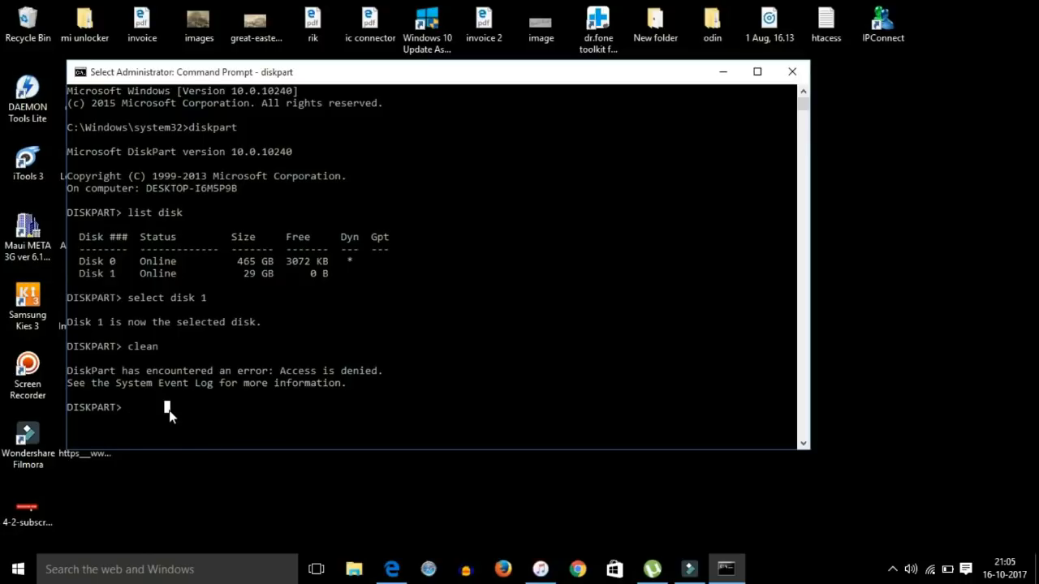
text(clean)
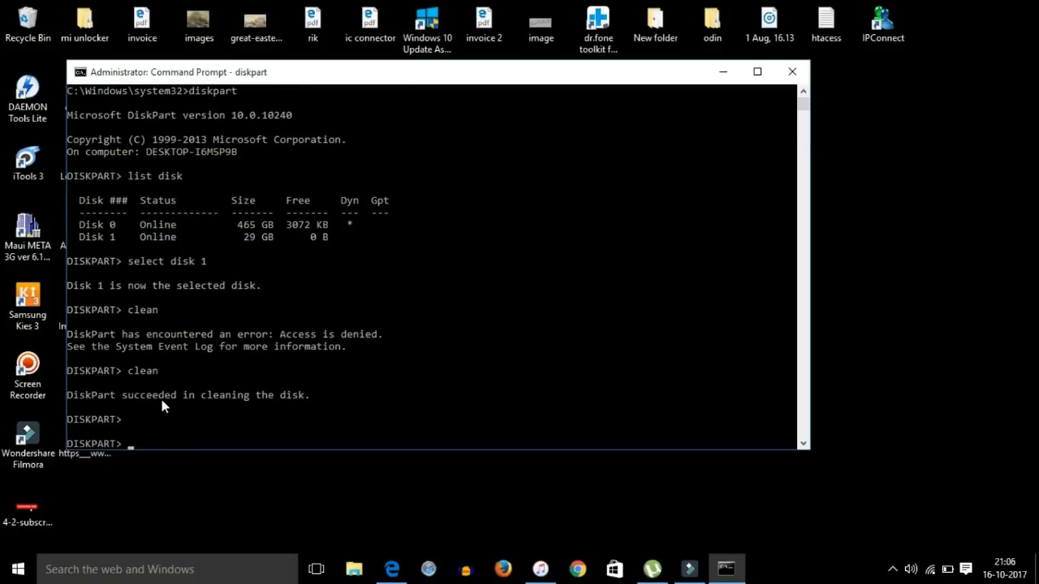
mouse_move(172, 368)
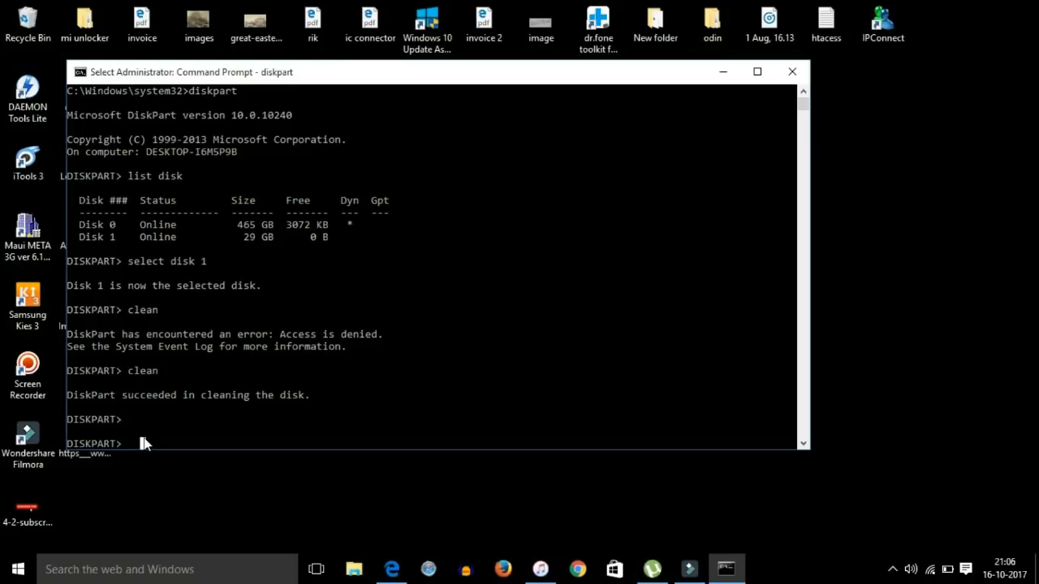
- Run 'create partition primary' on Disk 1 and mark it 'active'
text(create)
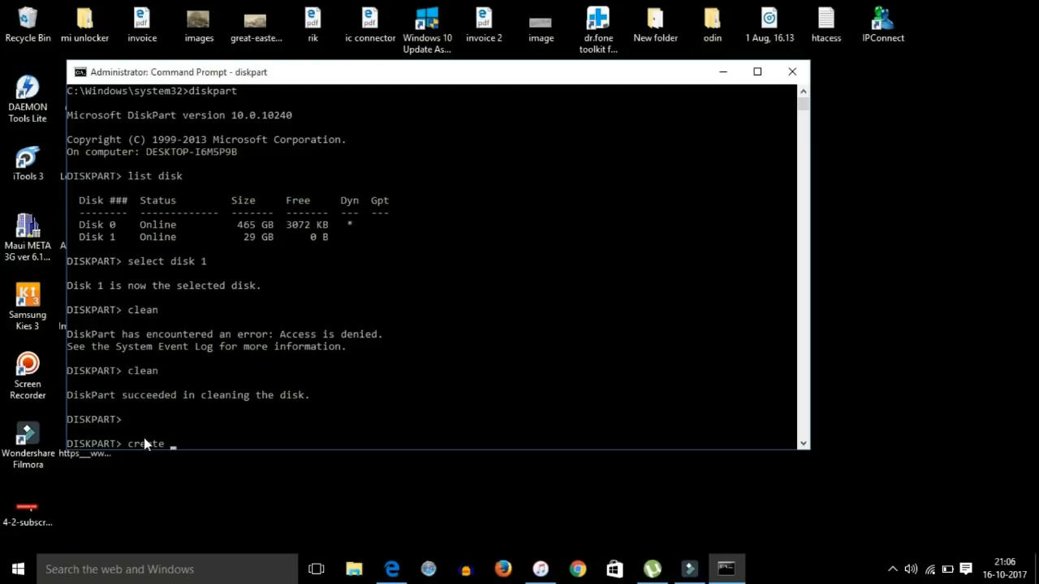
text(partiti)
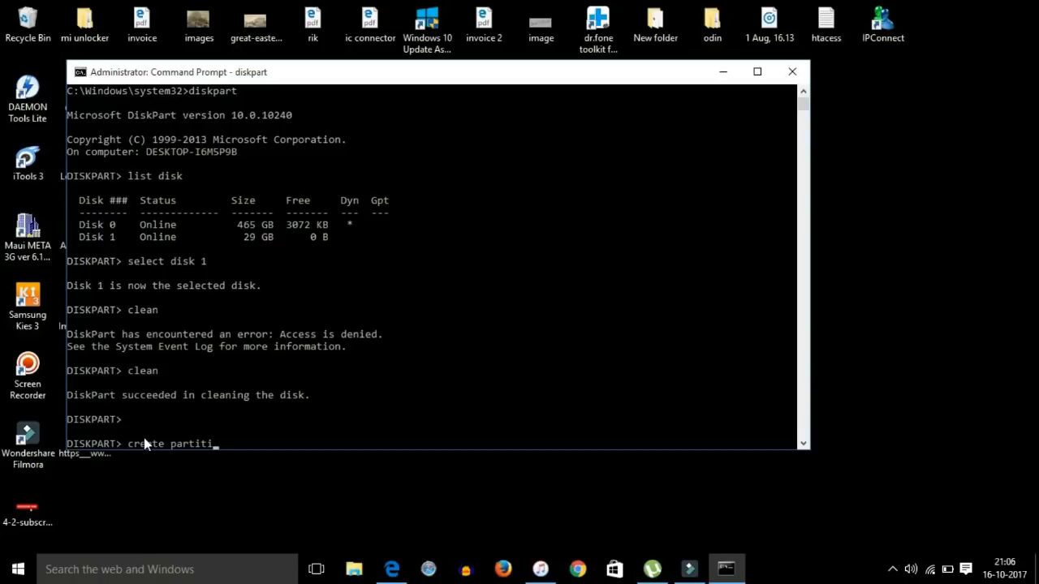
text(on primary)
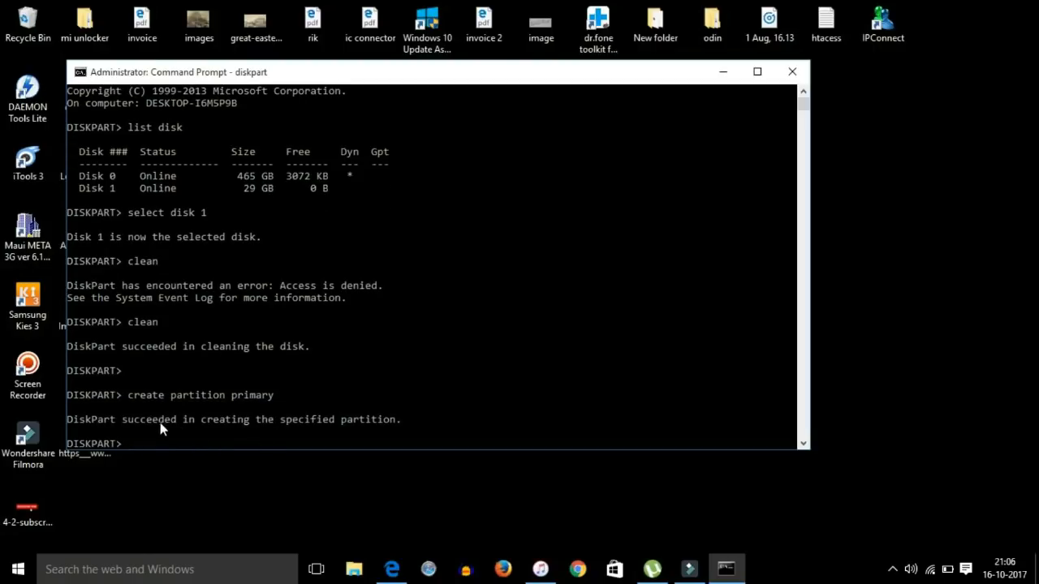
mouse_move(185, 456)
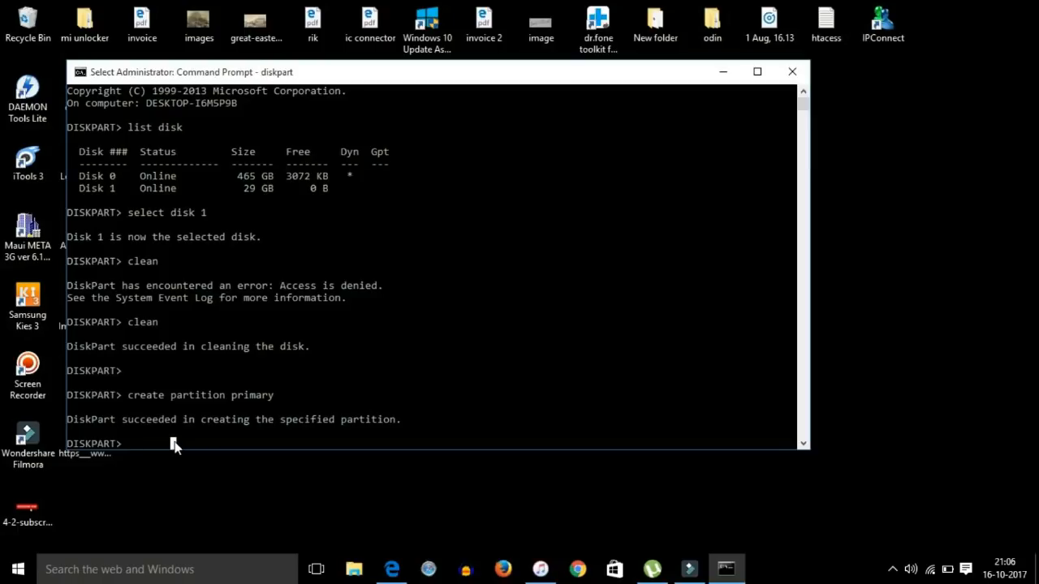
text(a)
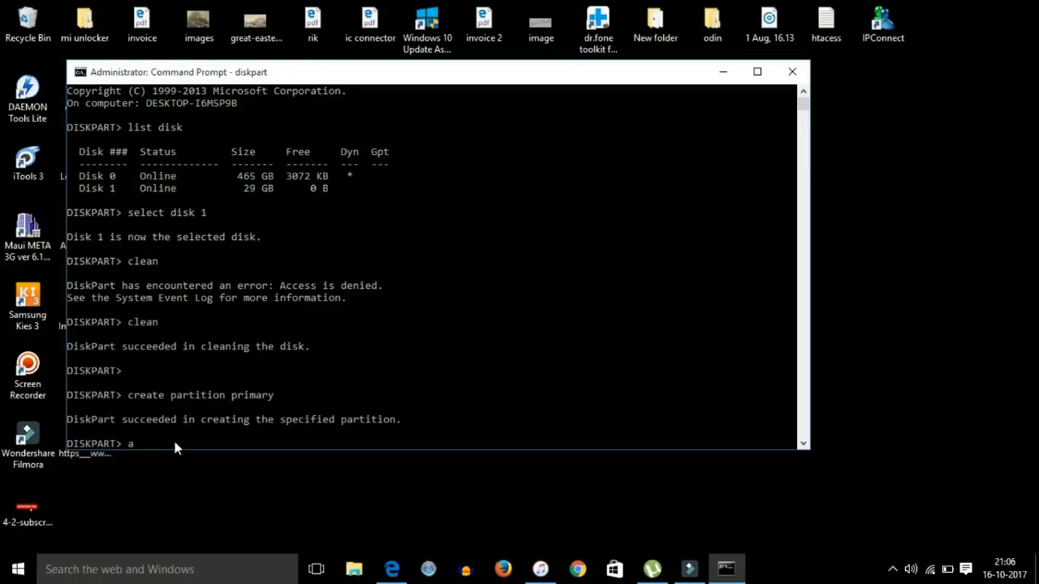
text(ctive)
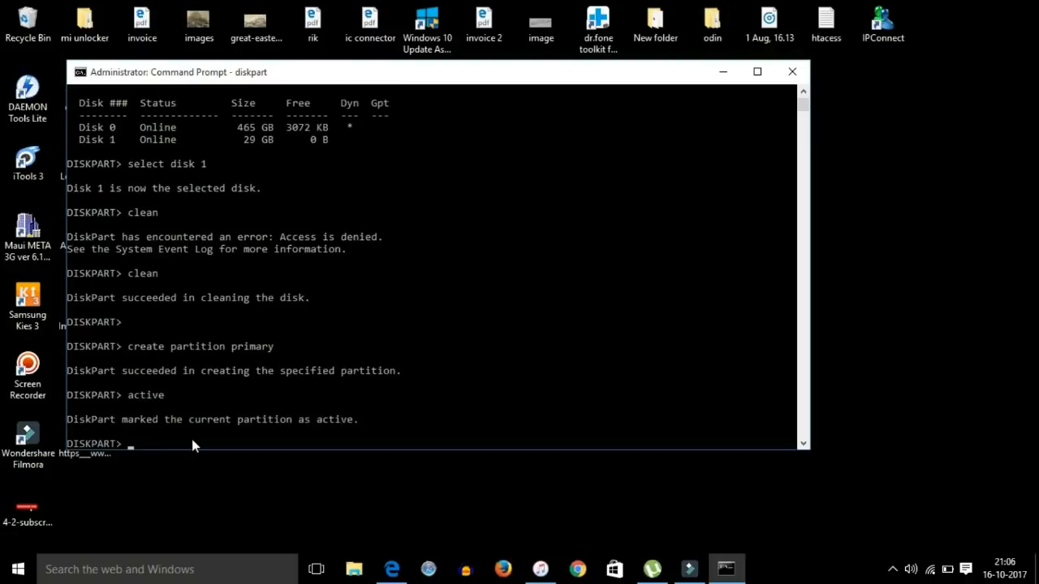
- Run 'select partition 1', retyping it after a typo, to select the new partition
text(s)
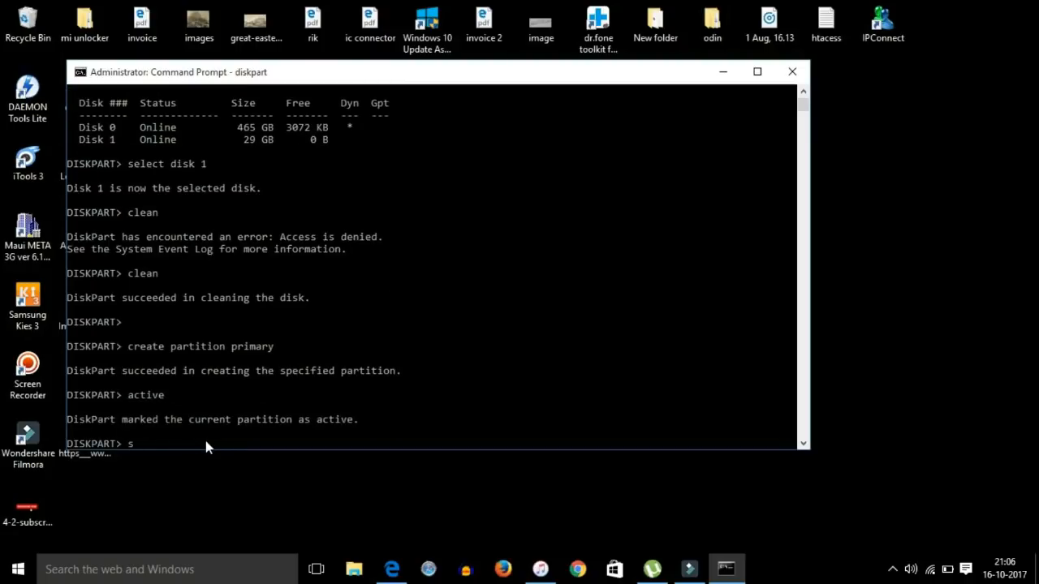
text(elect part)
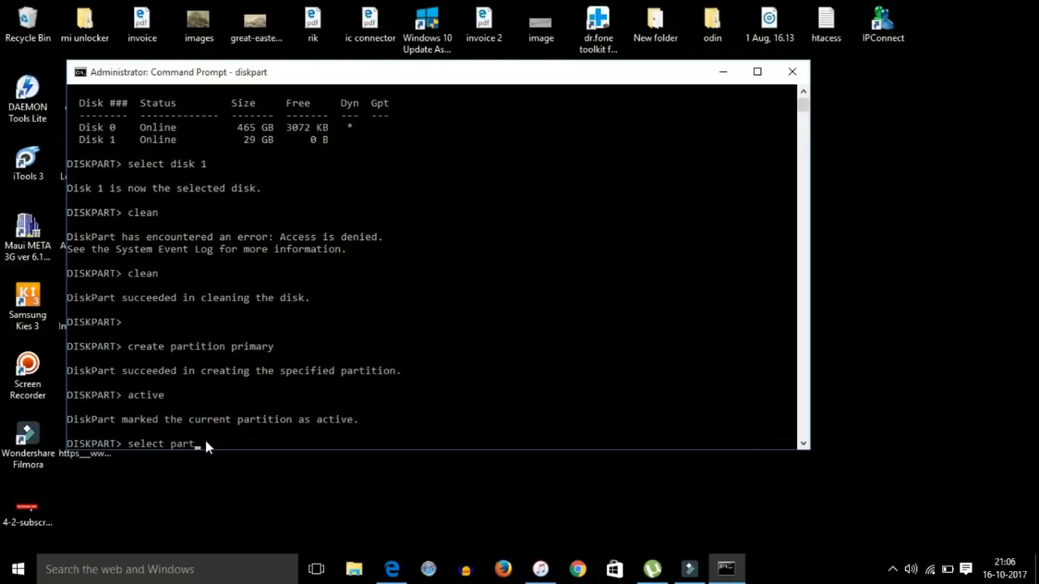
text(ition)
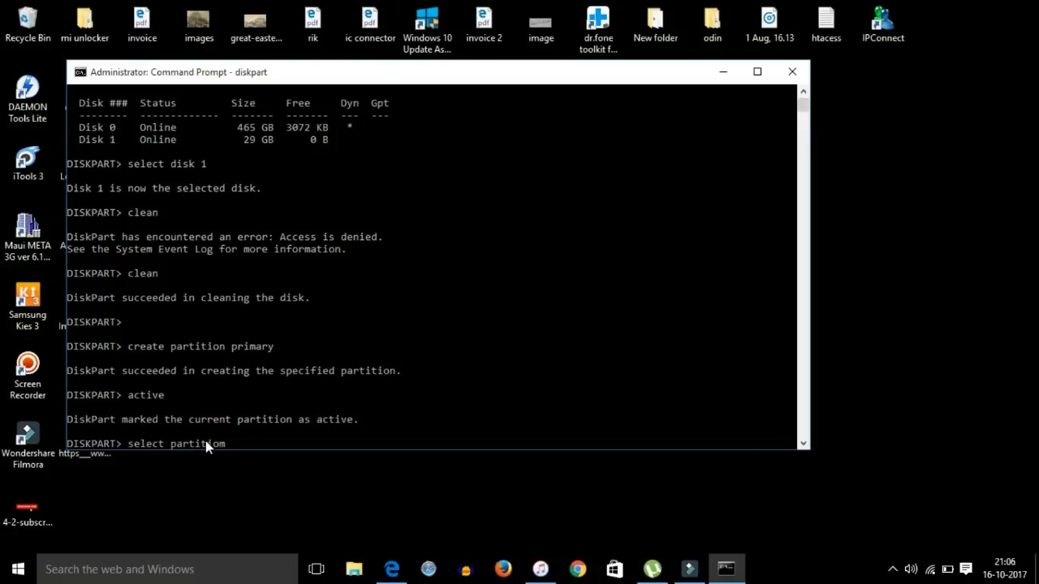
text(1)
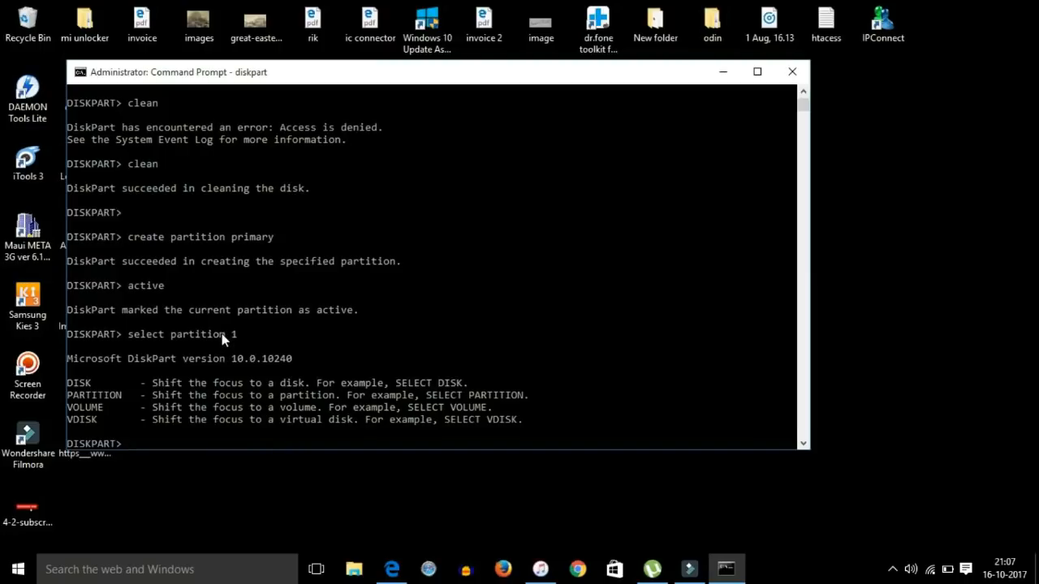
text(select p)
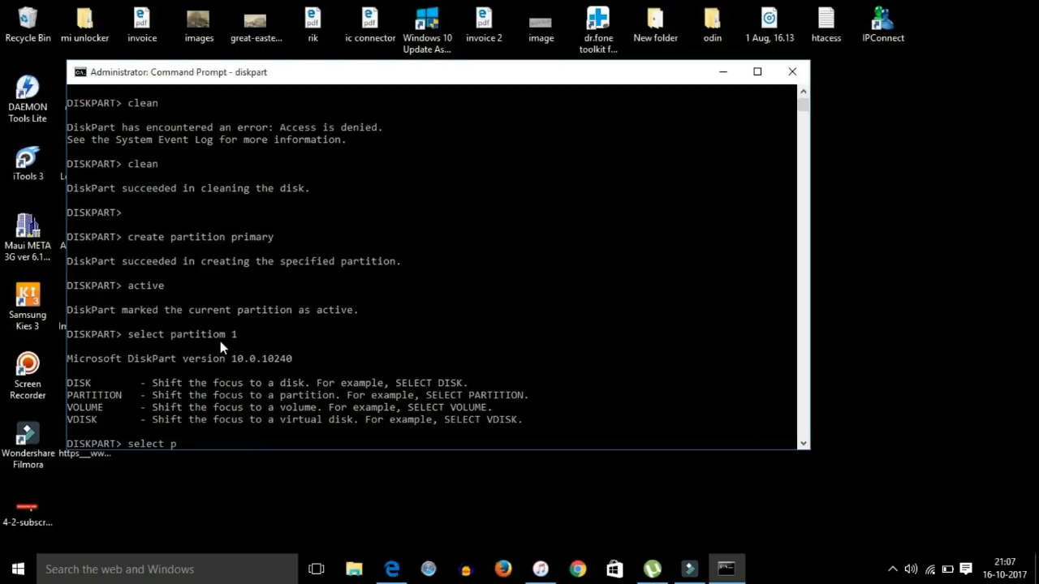
text(artition 1)
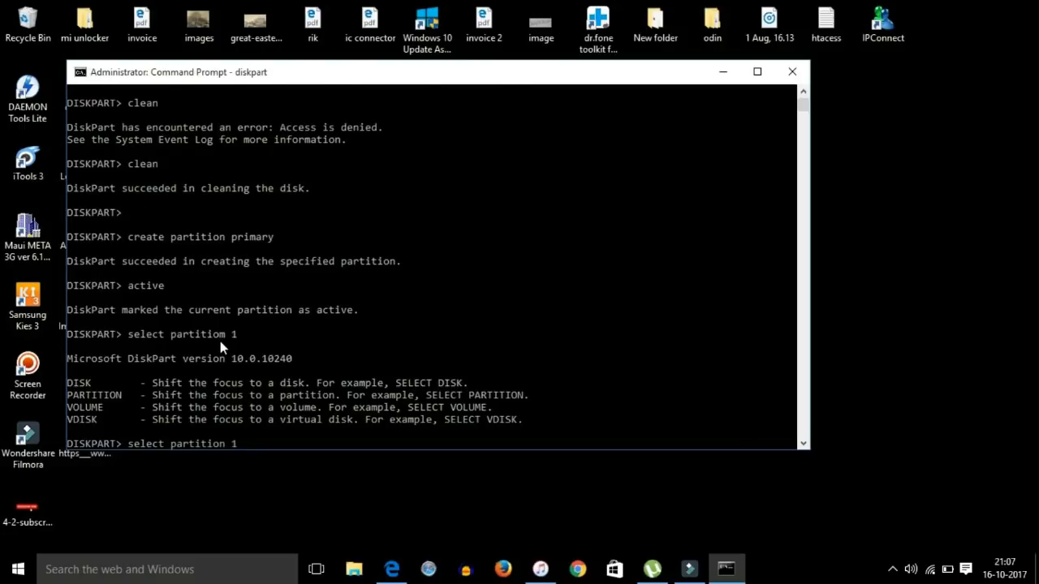
key(enter)
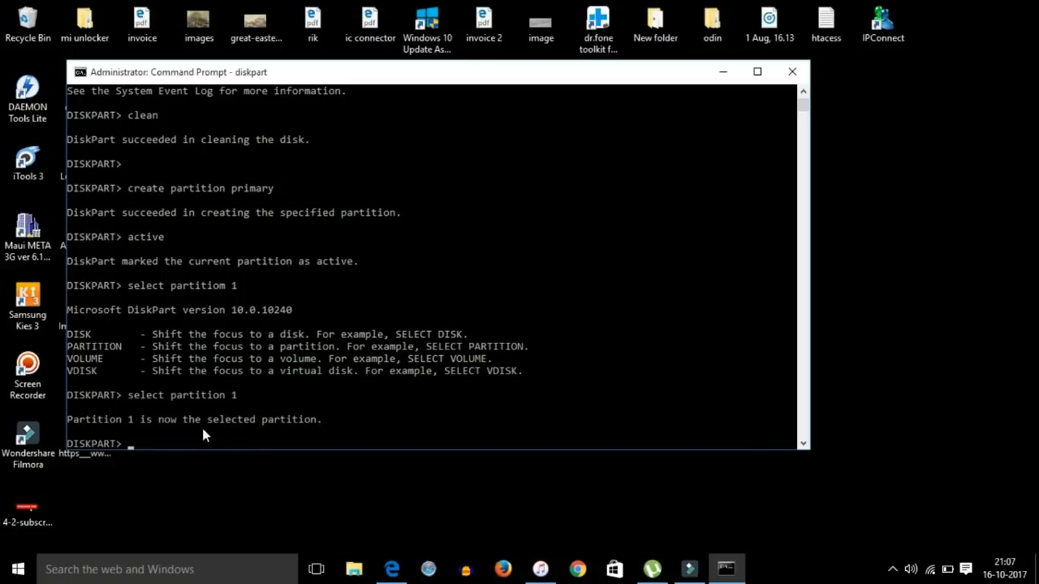
- Run 'format fs=fat32' to begin formatting partition 1 as FAT32
text(format)
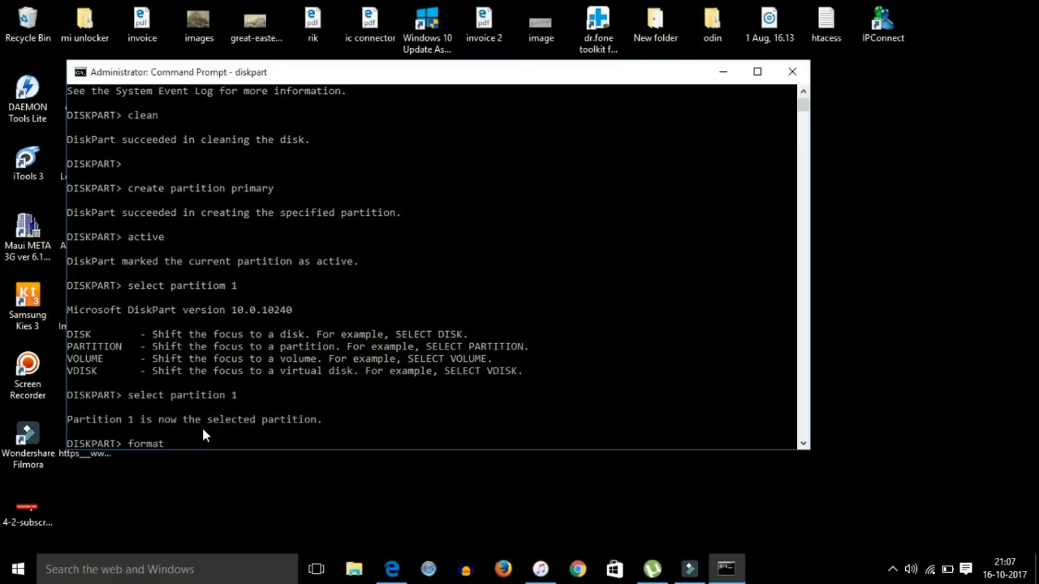
text(fs=)
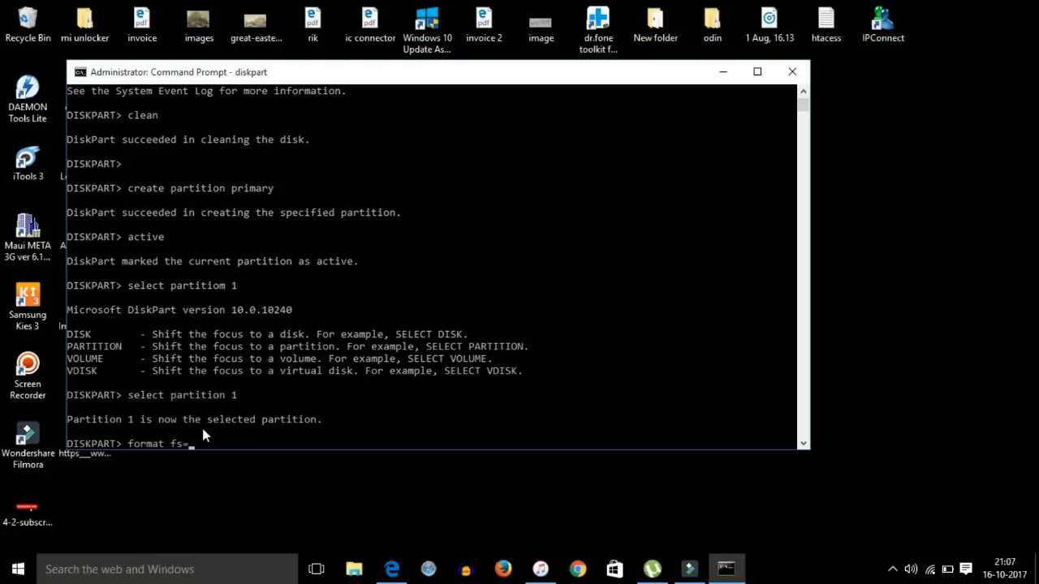
text(f)
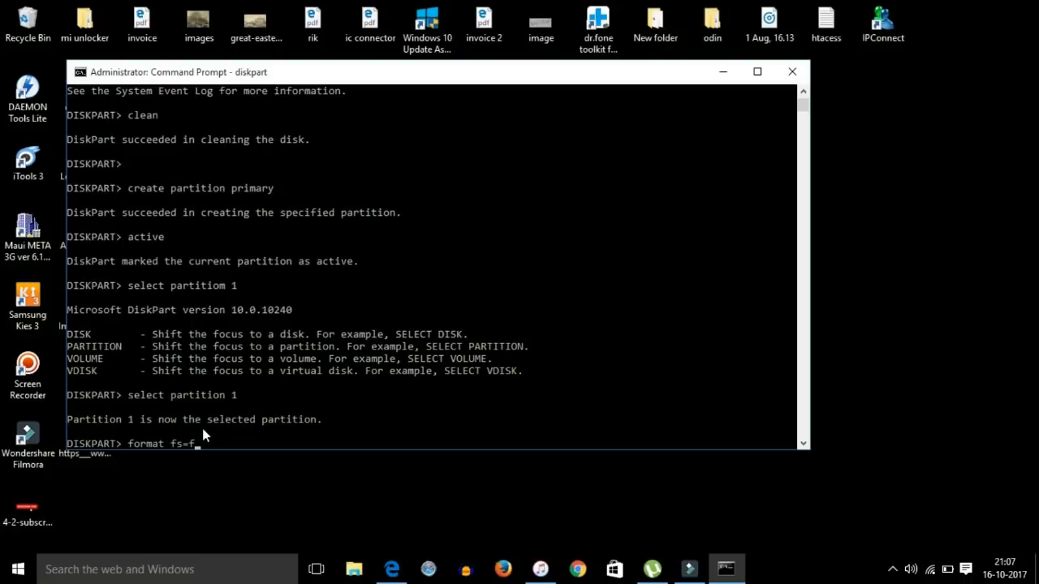
text(at)
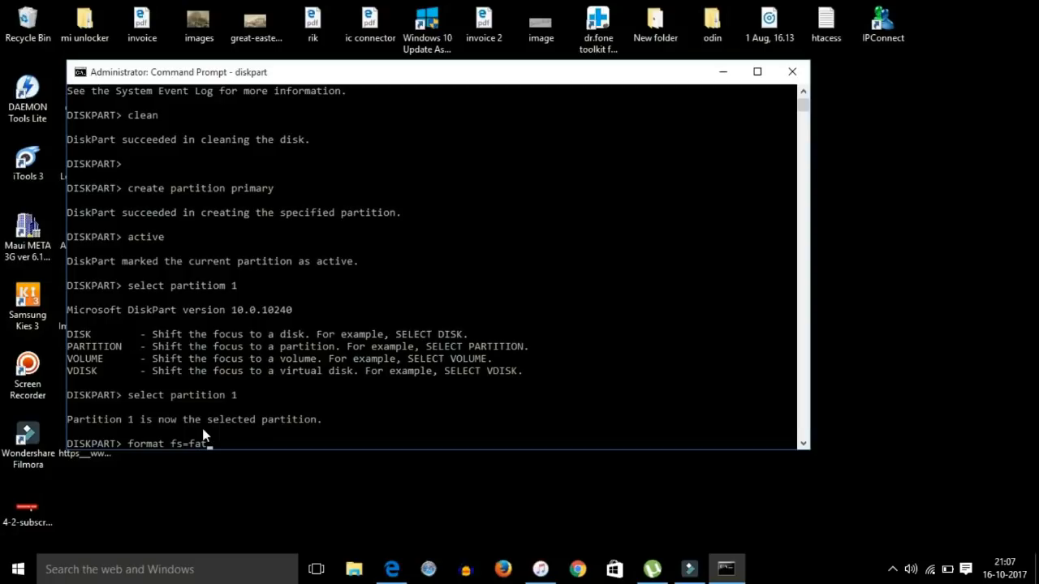
text(3)
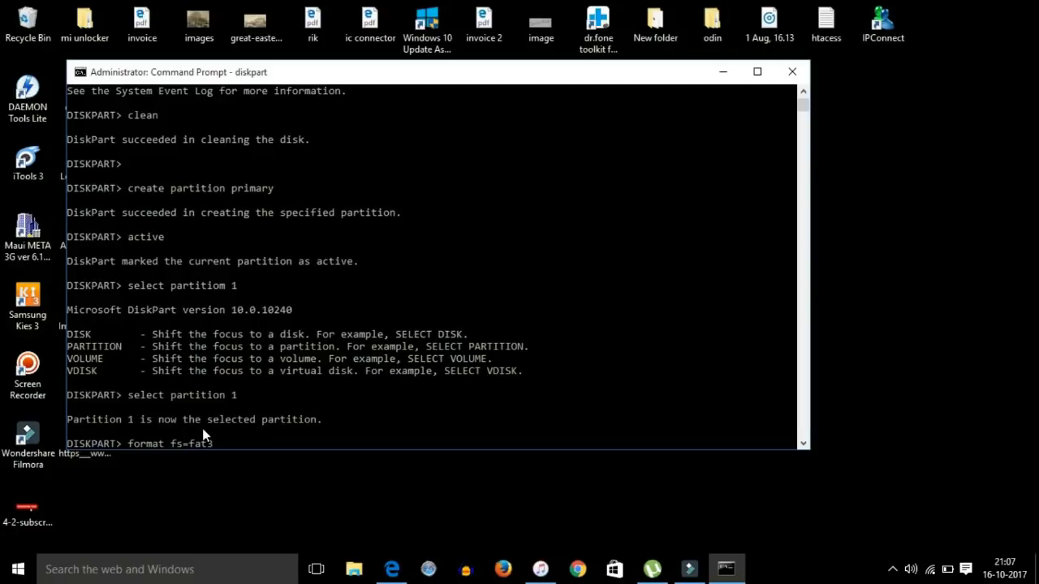
key(enter)
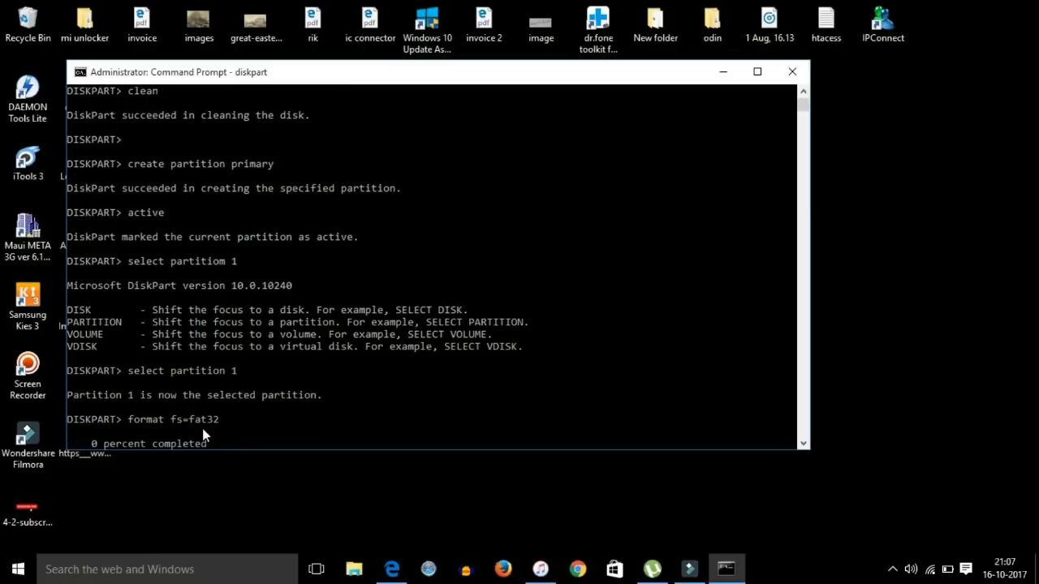
mouse_move(247, 454)
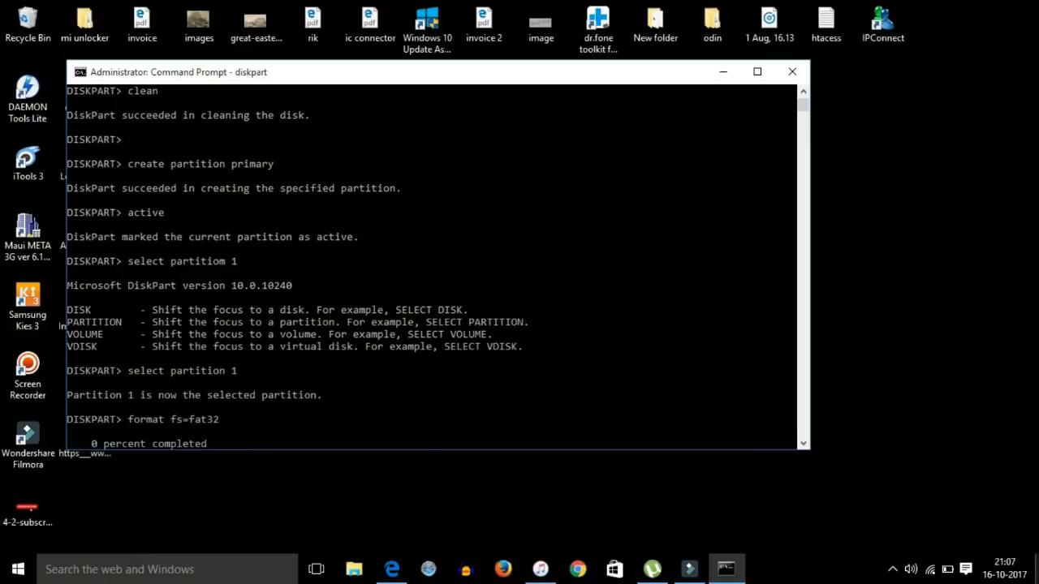
mouse_move(522, 451)
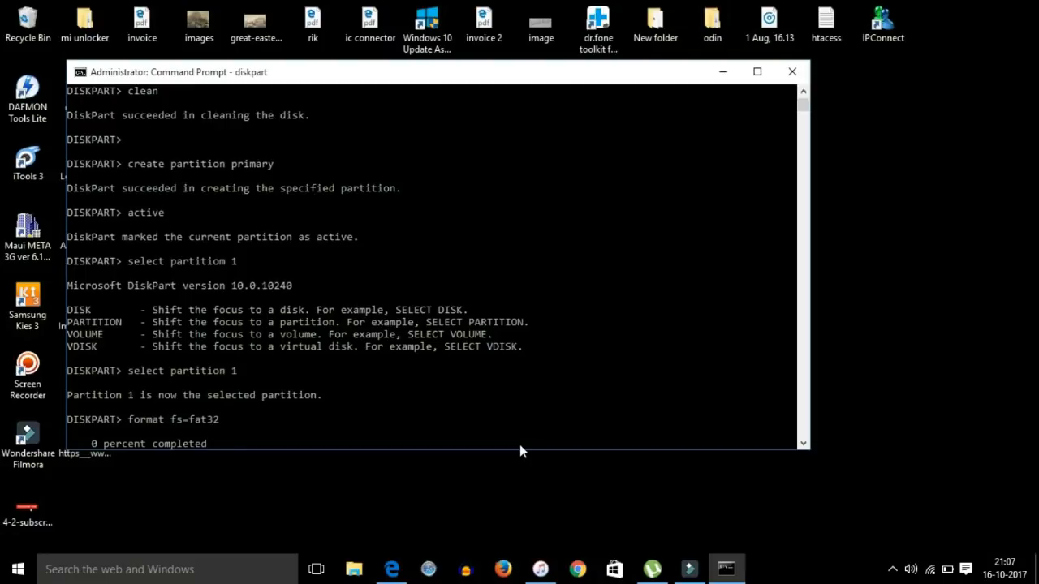
mouse_move(278, 435)
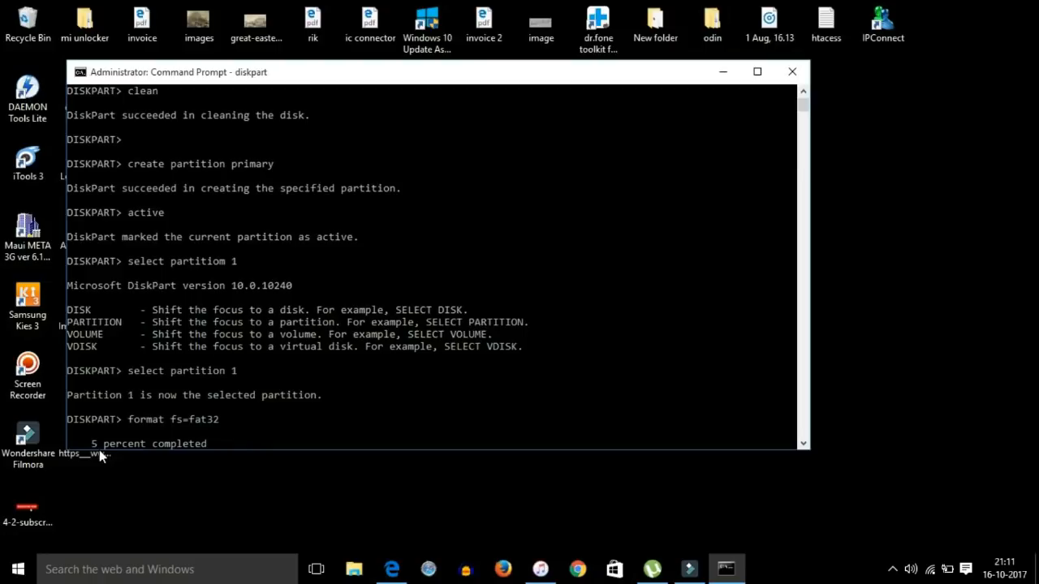
mouse_move(400, 289)
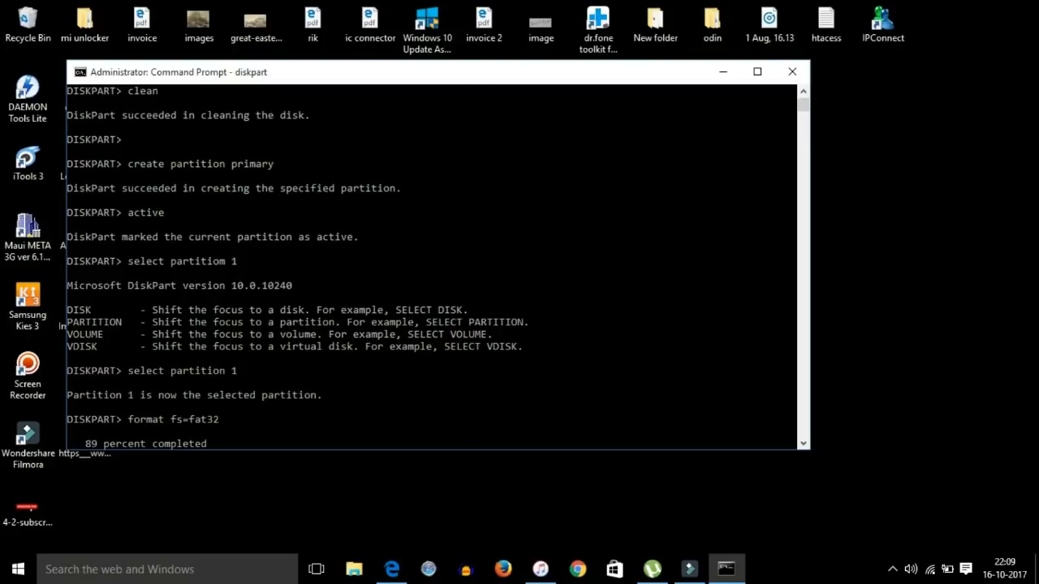
mouse_move(317, 447)
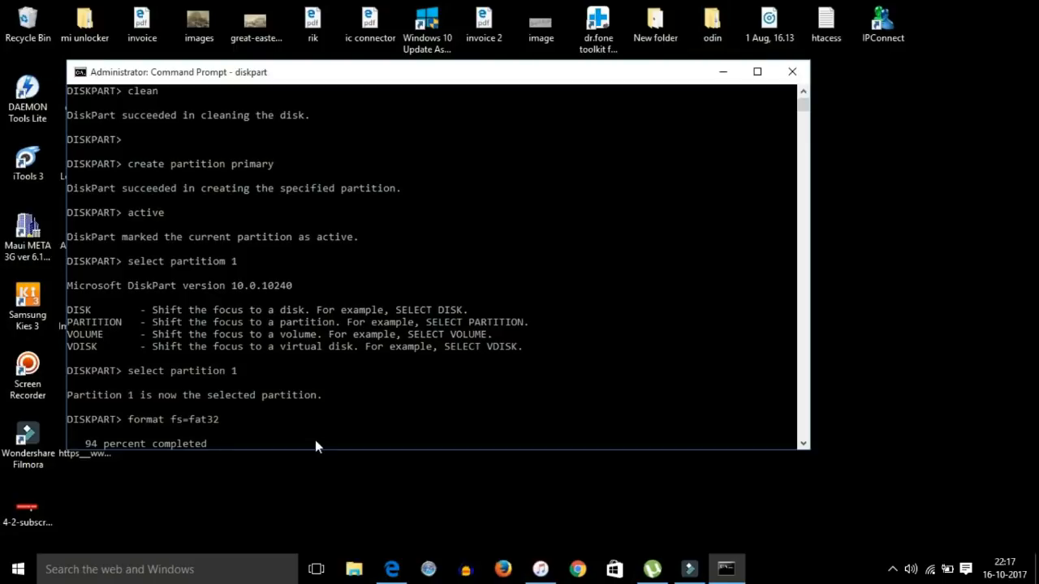
mouse_move(395, 384)
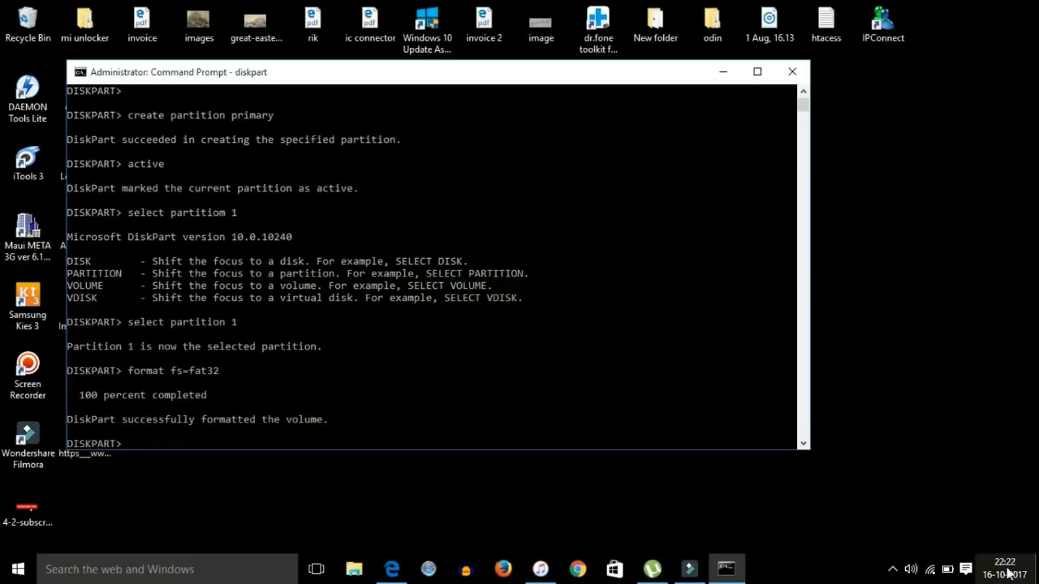
- Go to This PC in File Explorer and bring up the Format dialog for Removable Disk (K:)
click(353, 568)
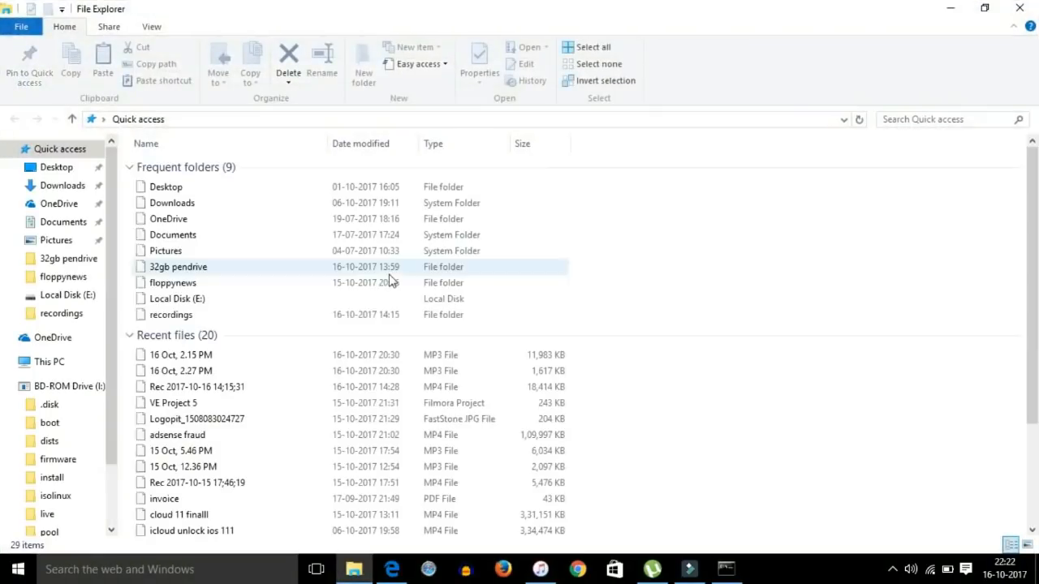
click(49, 361)
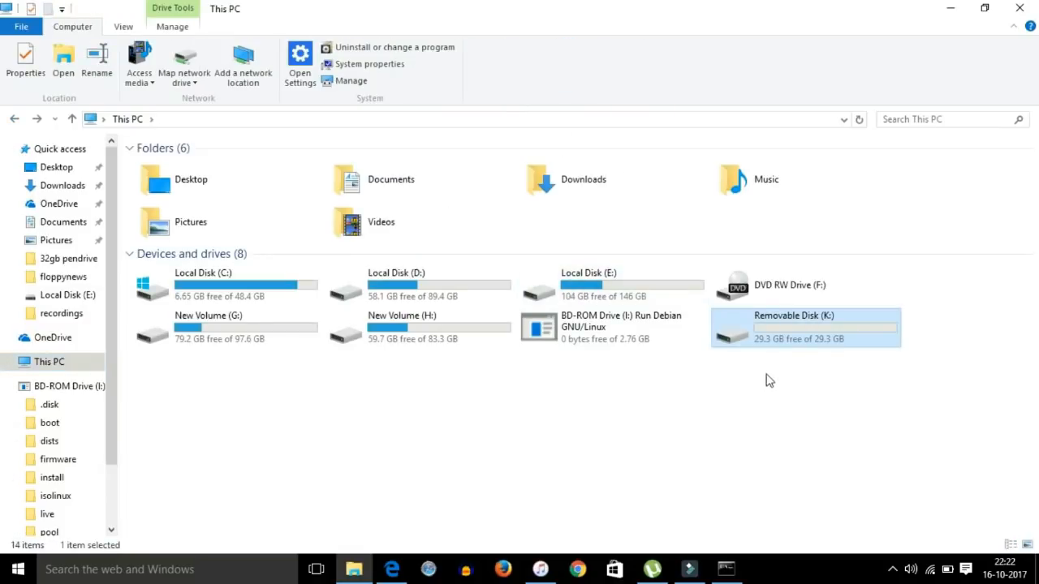
right_click(805, 327)
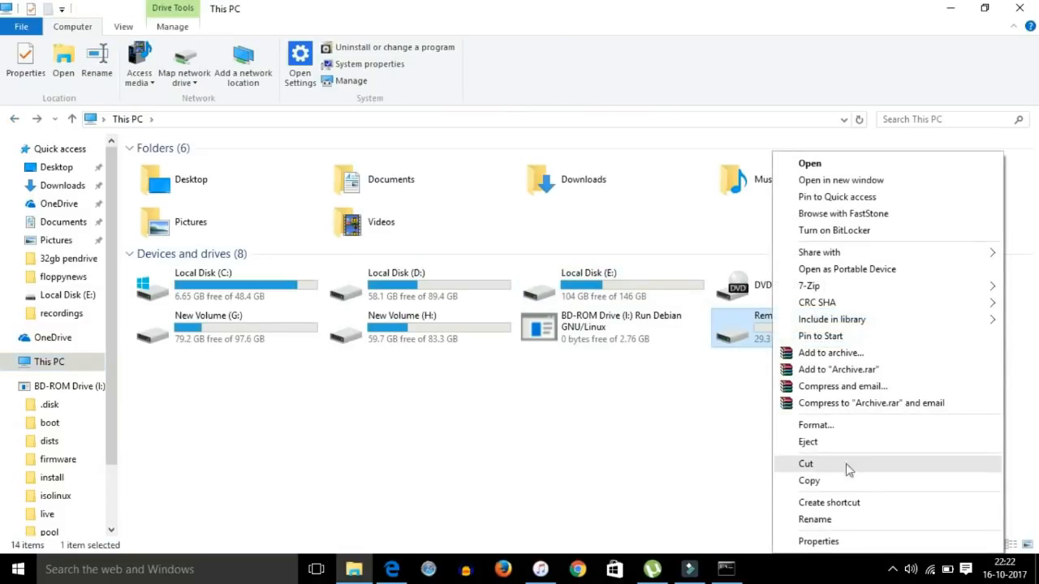
click(815, 424)
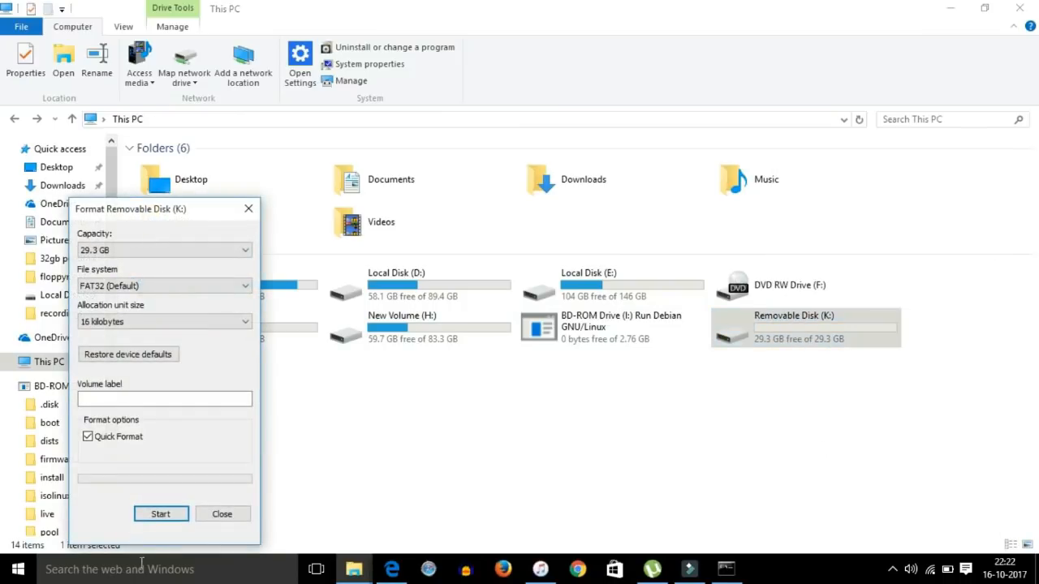
- Quick-format K: as FAT32, confirm Format Complete, and reopen the empty 29.3 GB drive
click(161, 514)
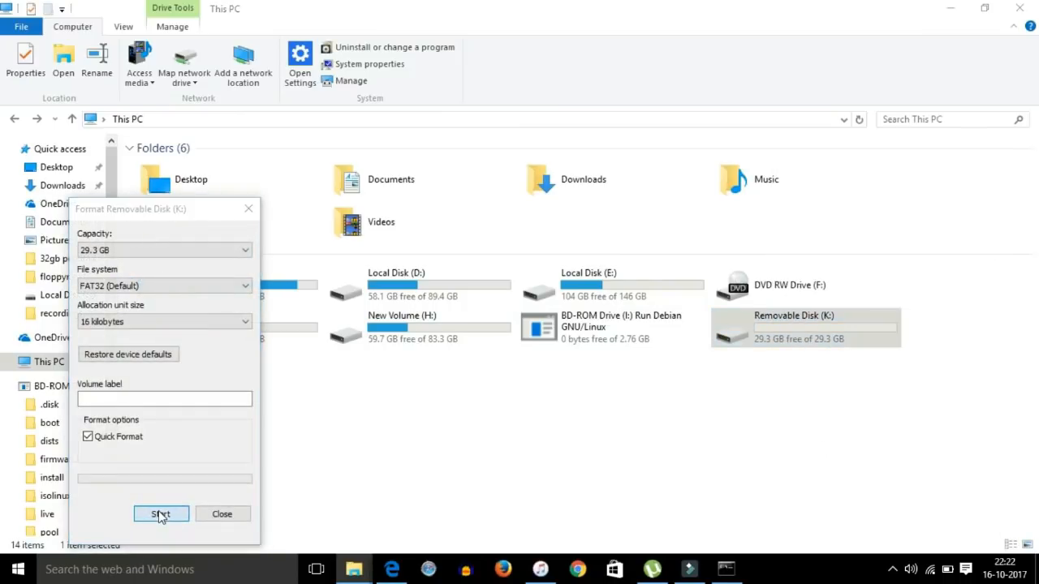
click(160, 514)
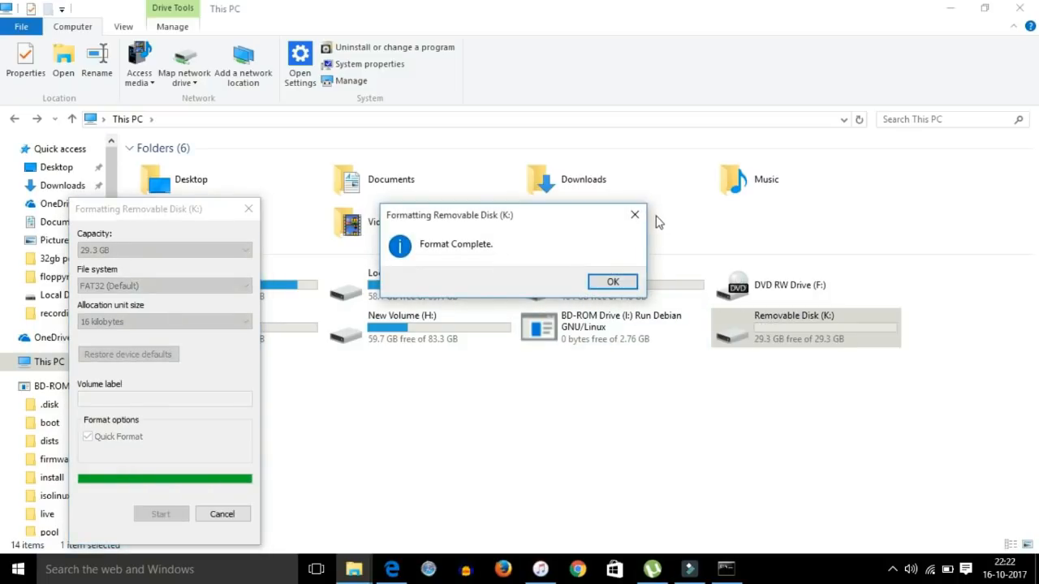
click(612, 281)
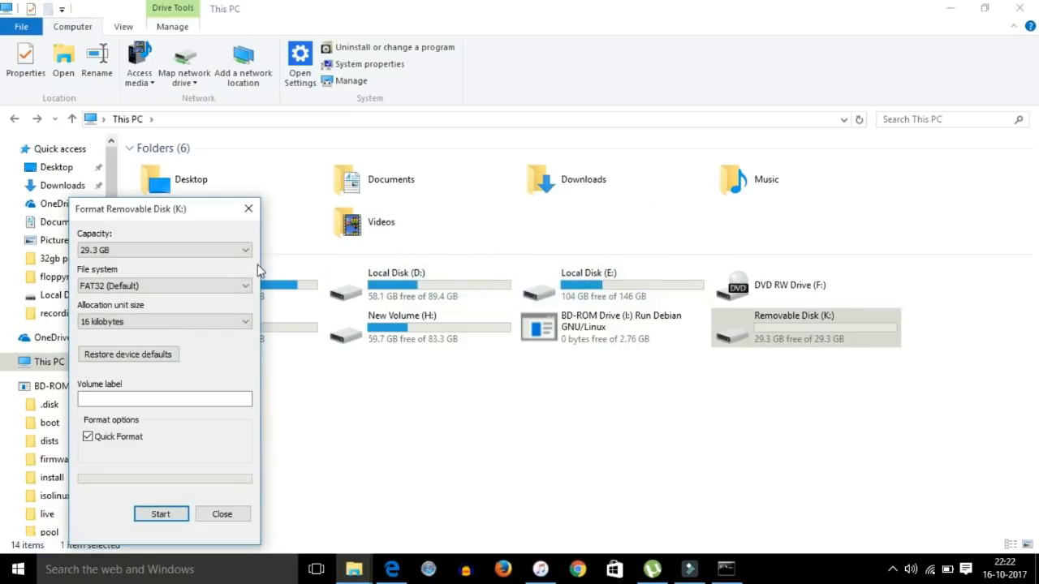
click(222, 513)
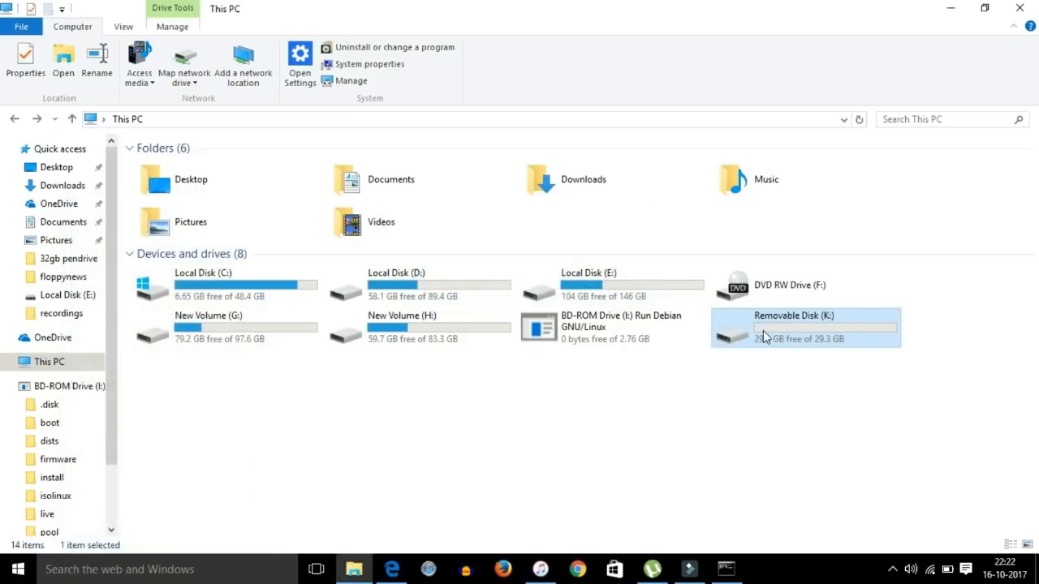
double_click(763, 324)
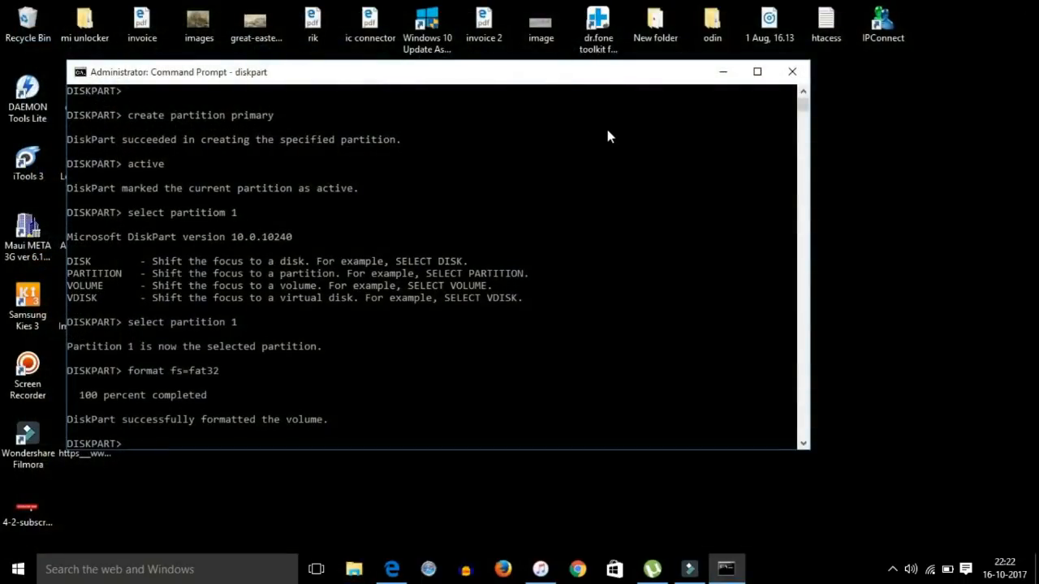
mouse_move(733, 293)
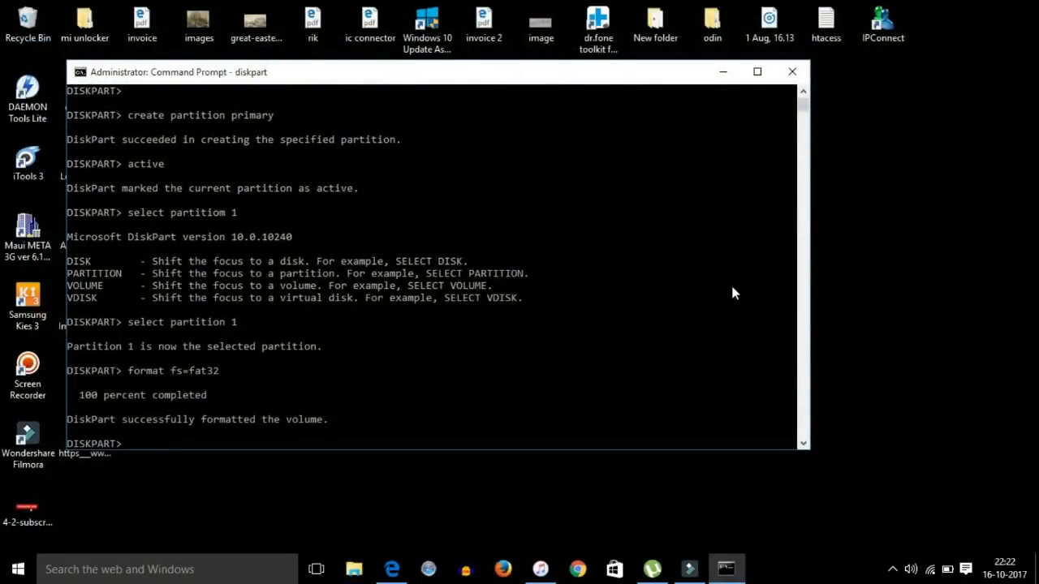